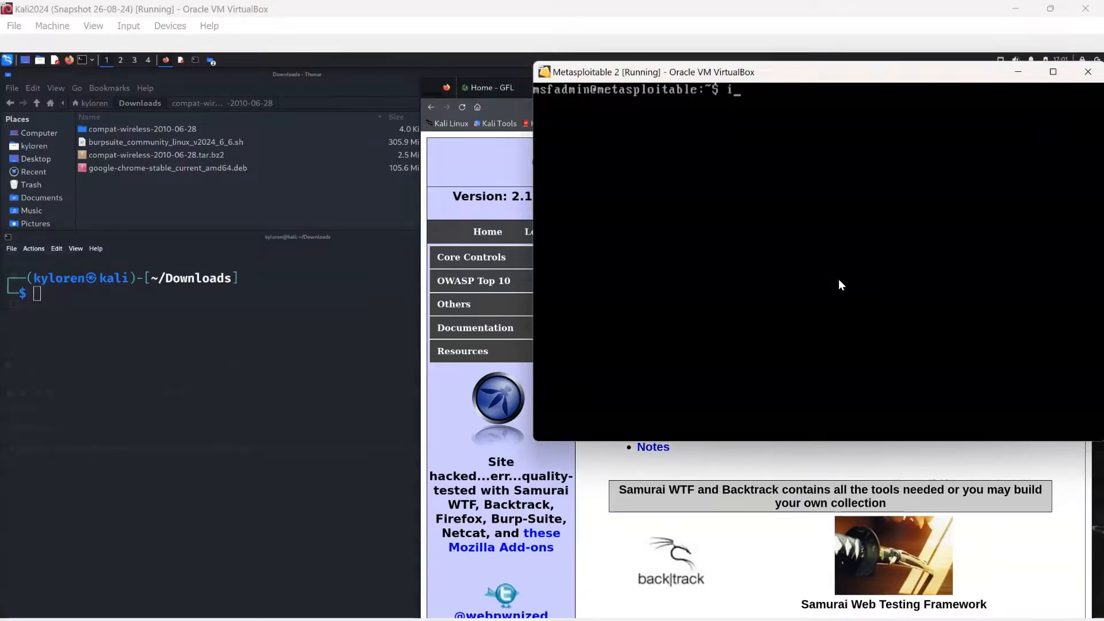
- Run ifconfig in the Metasploitable 2 console to show its address 192.168.1.134
type("fconfig")
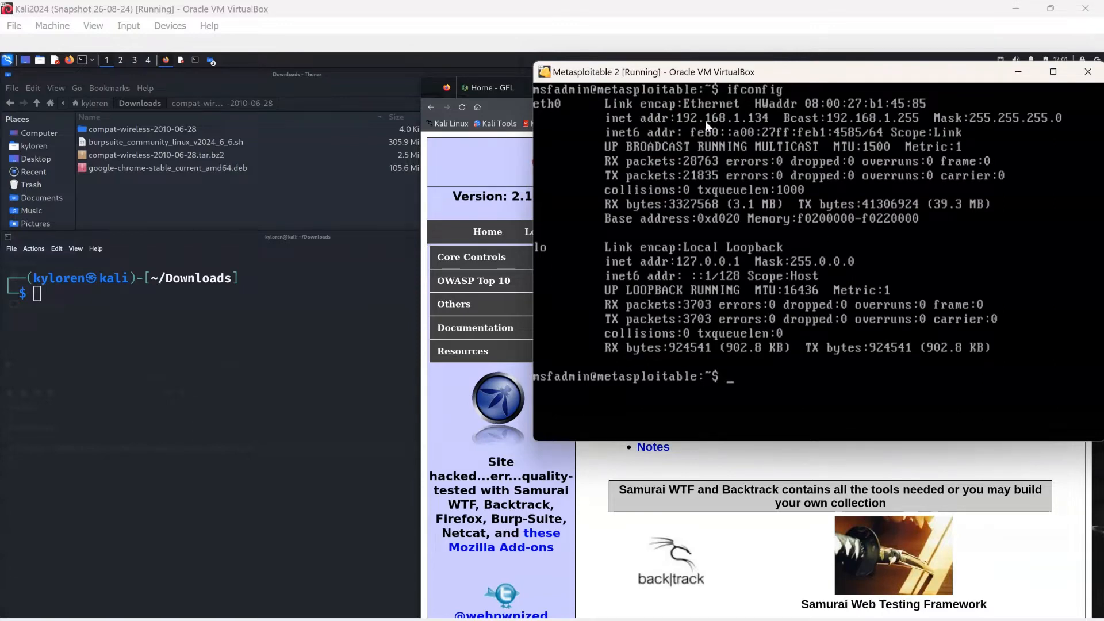
mouse_move(739, 122)
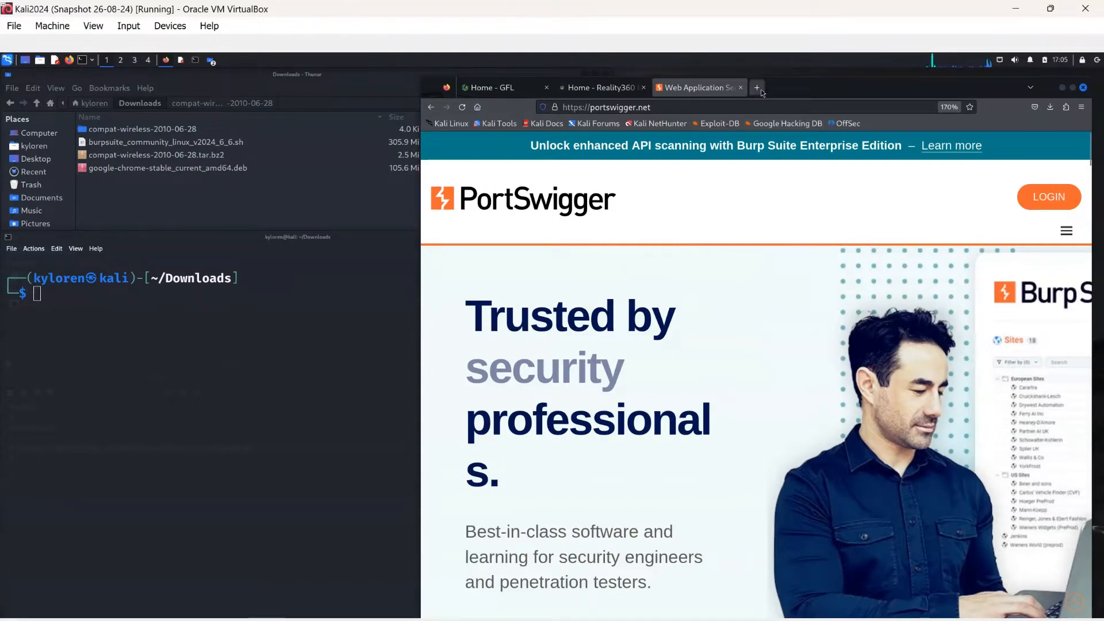
- Load 192.168.1.134 in a new tab and follow the Mutillidae link
left_click(756, 88)
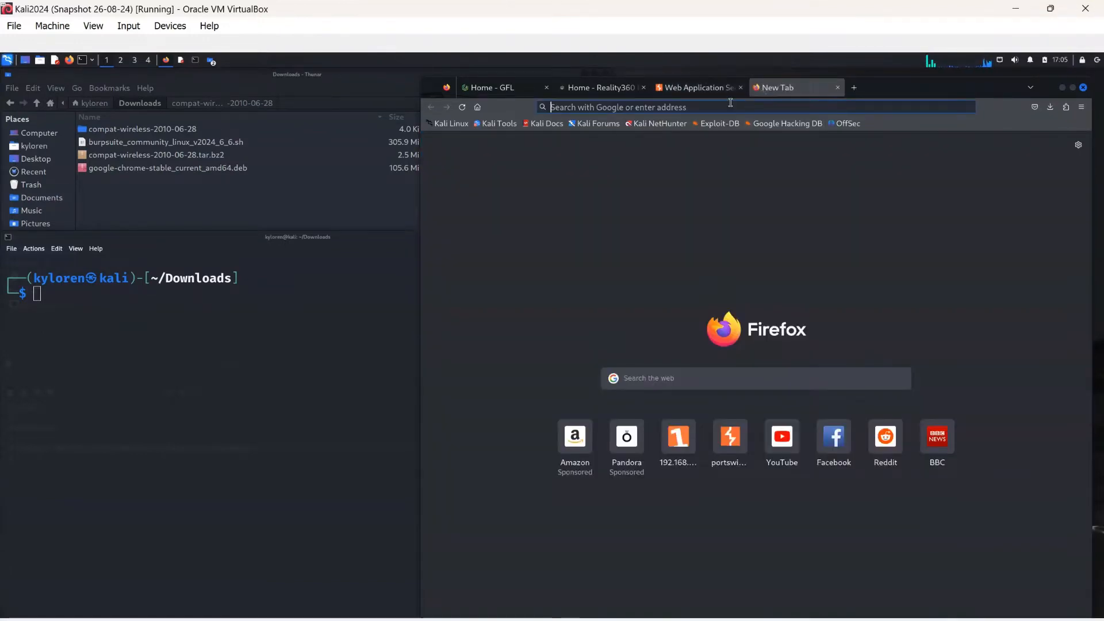
type("192.")
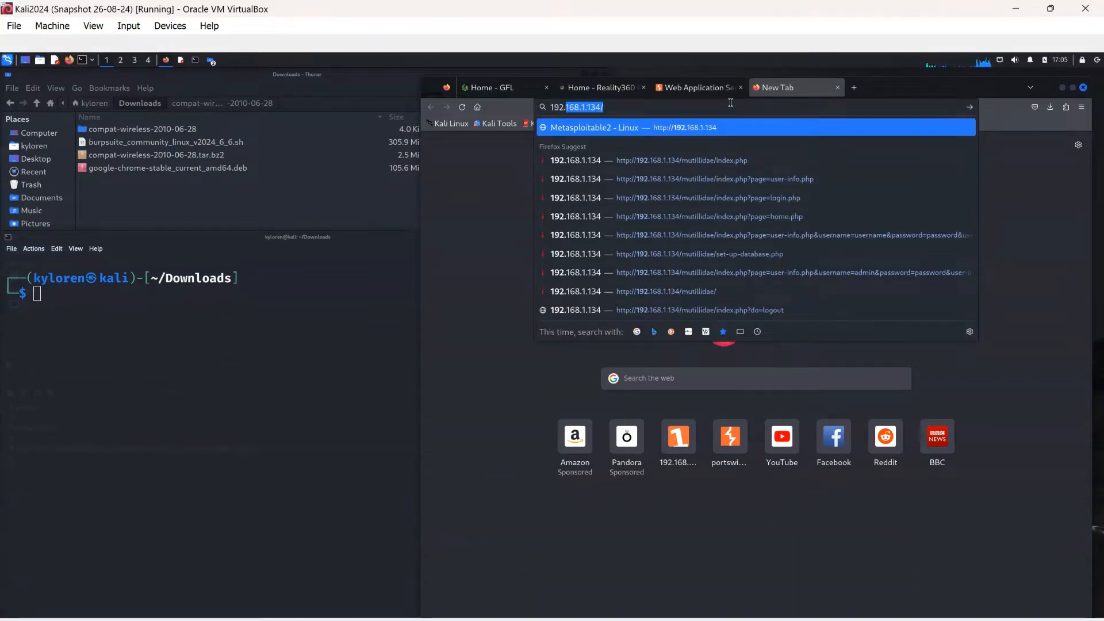
left_click(594, 126)
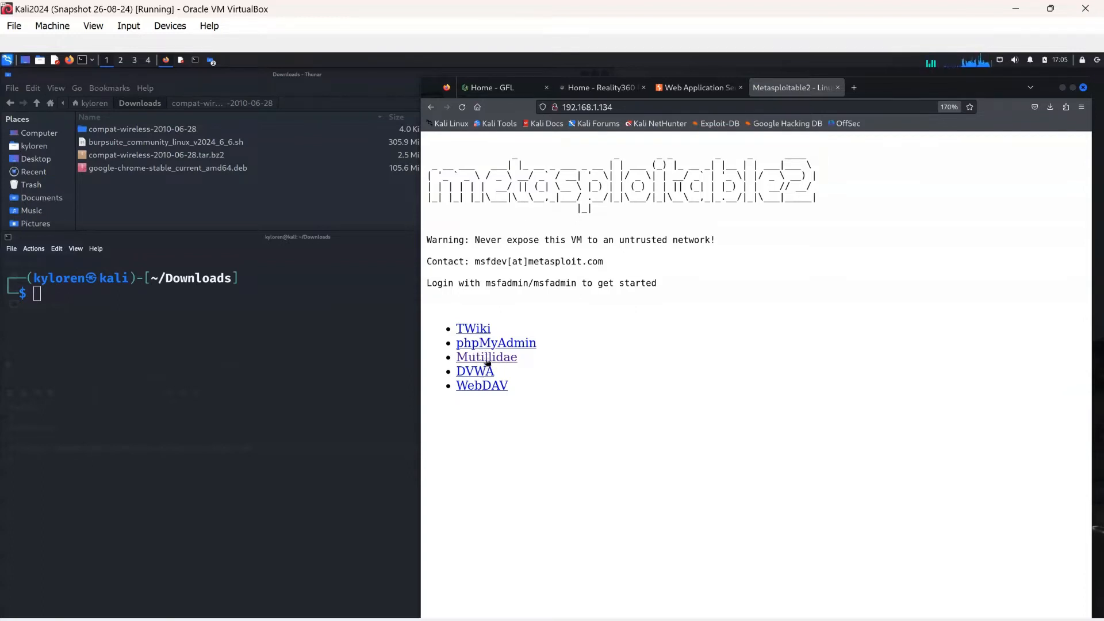
left_click(486, 357)
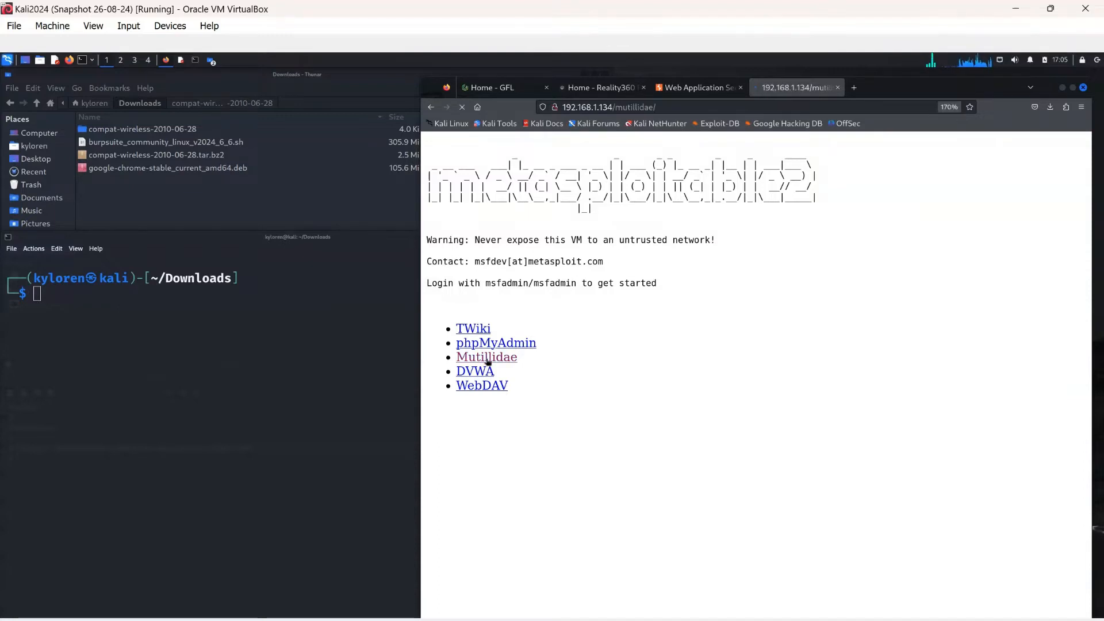
left_click(486, 356)
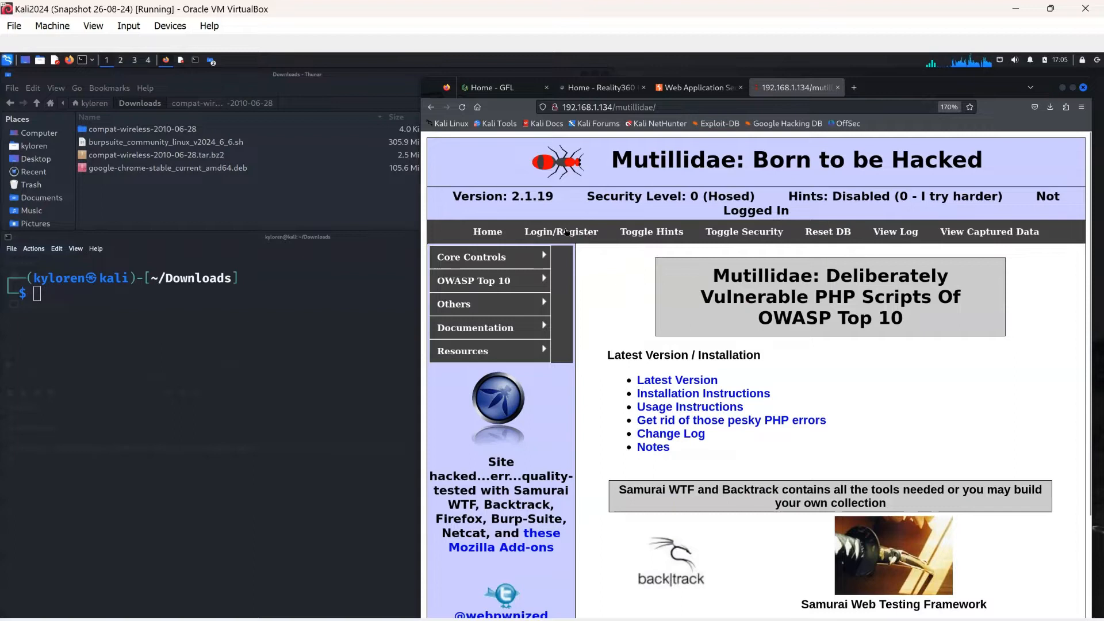
left_click(487, 257)
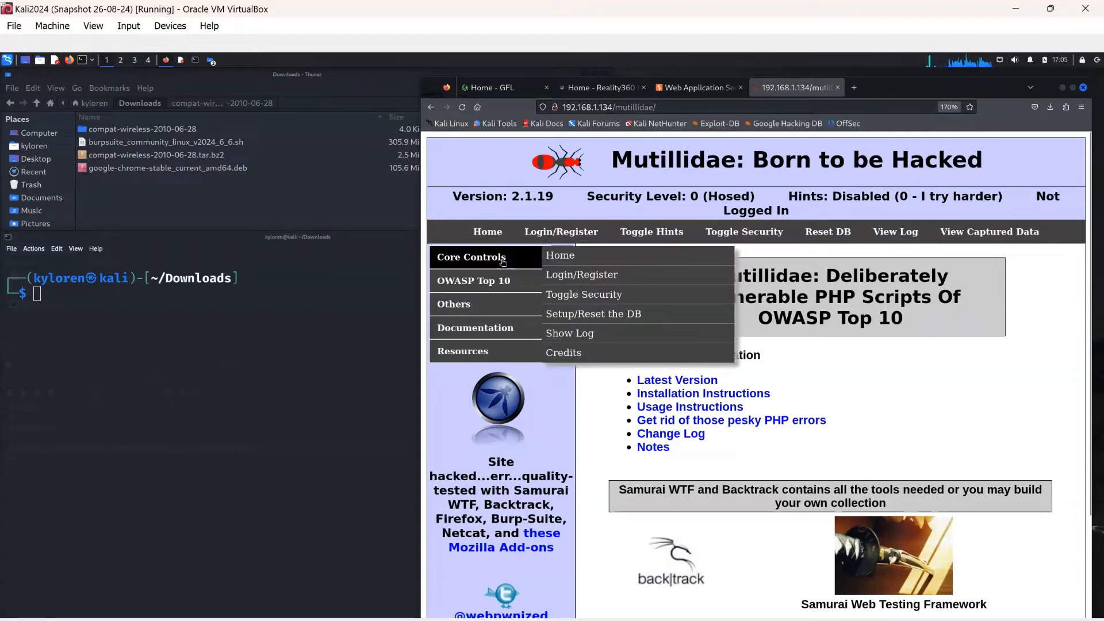
mouse_move(474, 280)
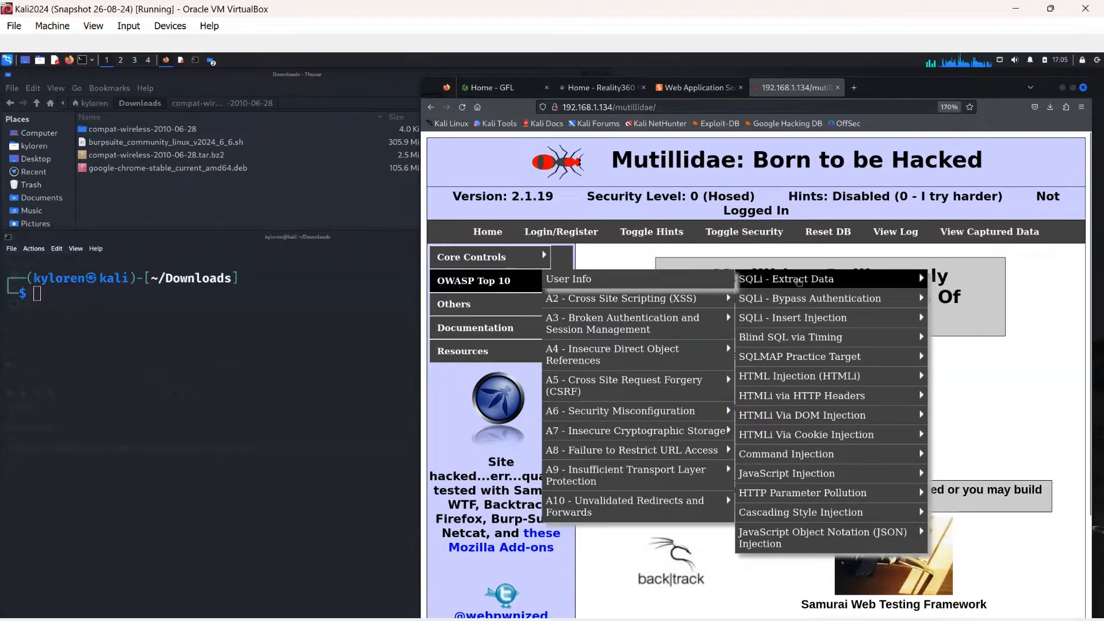
mouse_move(707, 285)
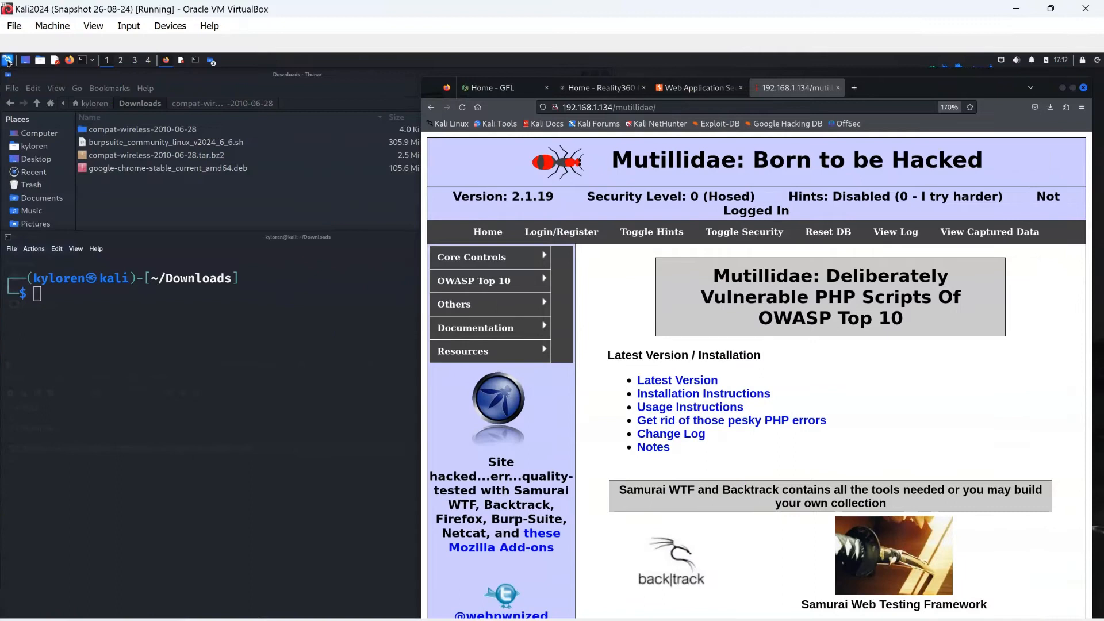
- Launch Burp Suite from the Kali menu as a temporary project with default settings
left_click(9, 60)
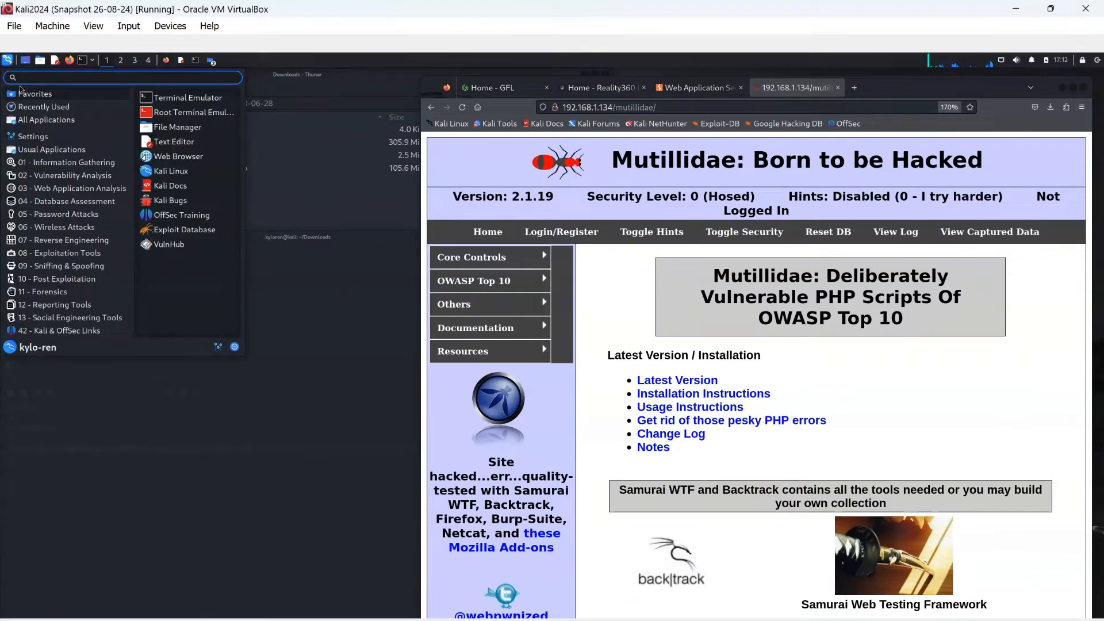
left_click(44, 106)
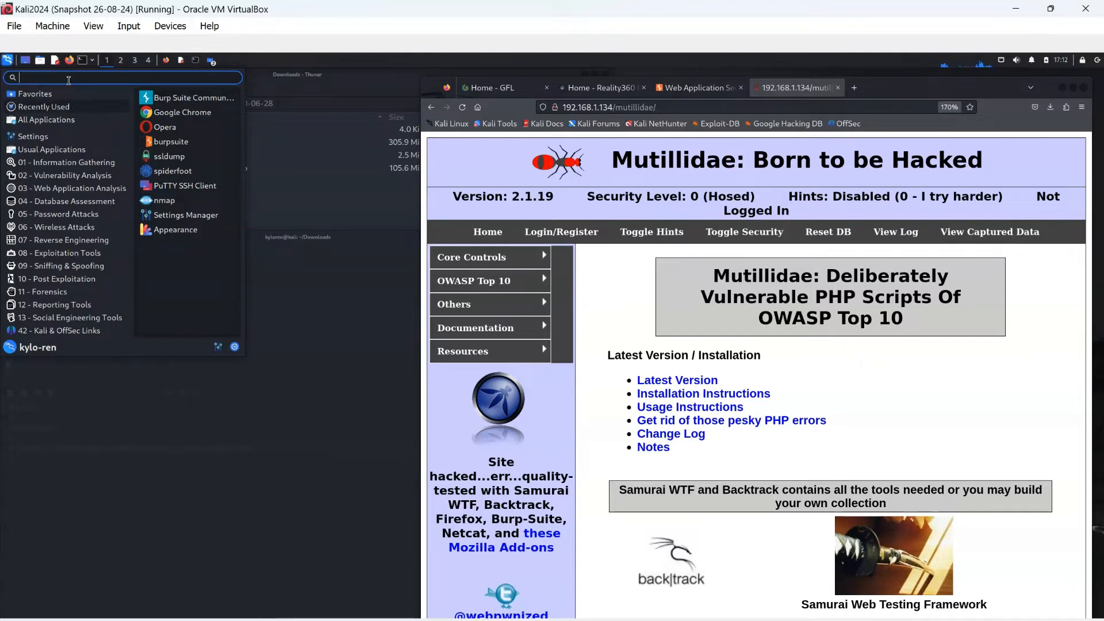
type("burp")
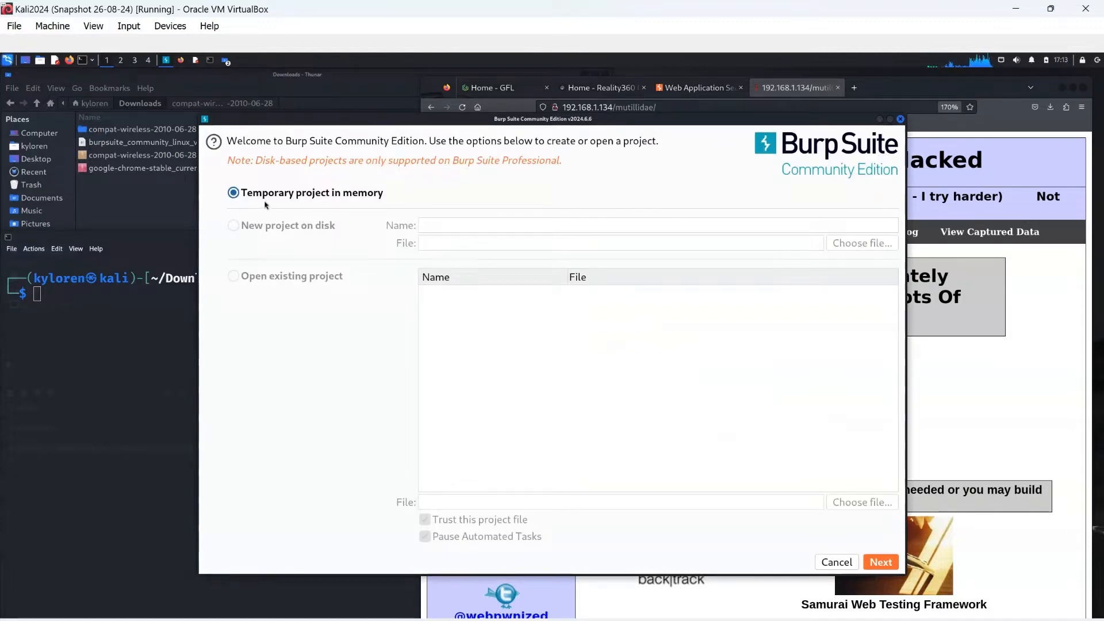
mouse_move(801, 484)
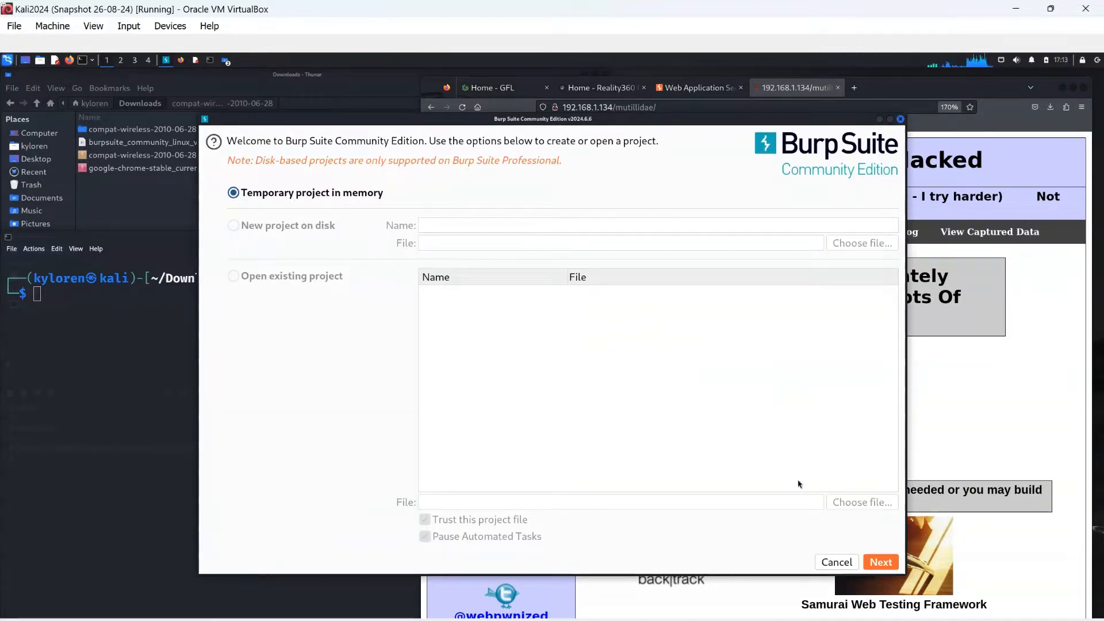
left_click(881, 561)
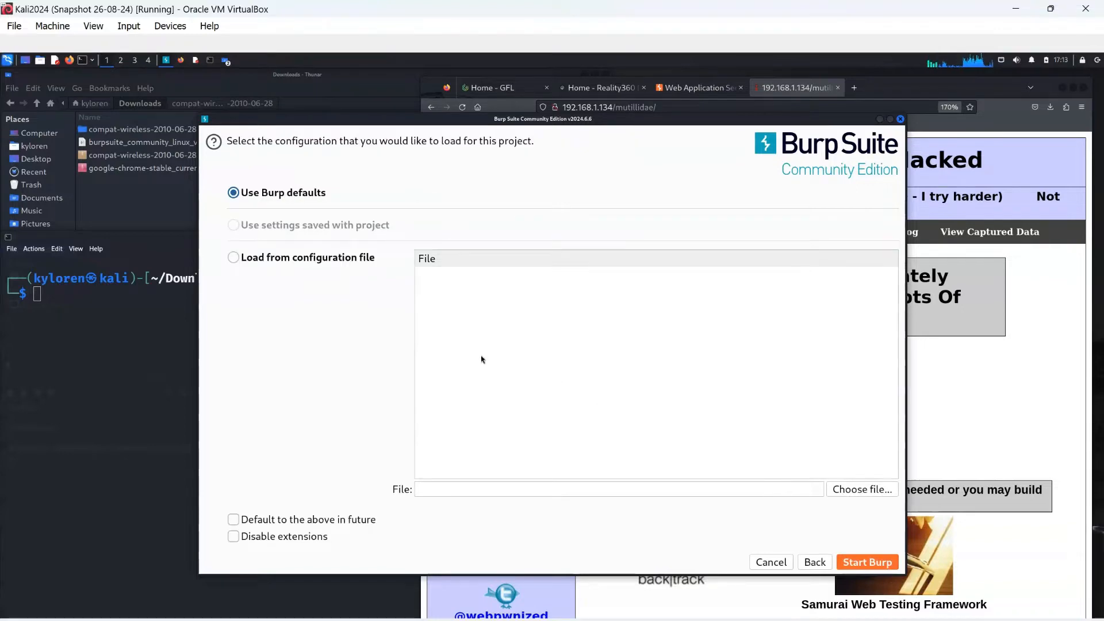
mouse_move(861, 543)
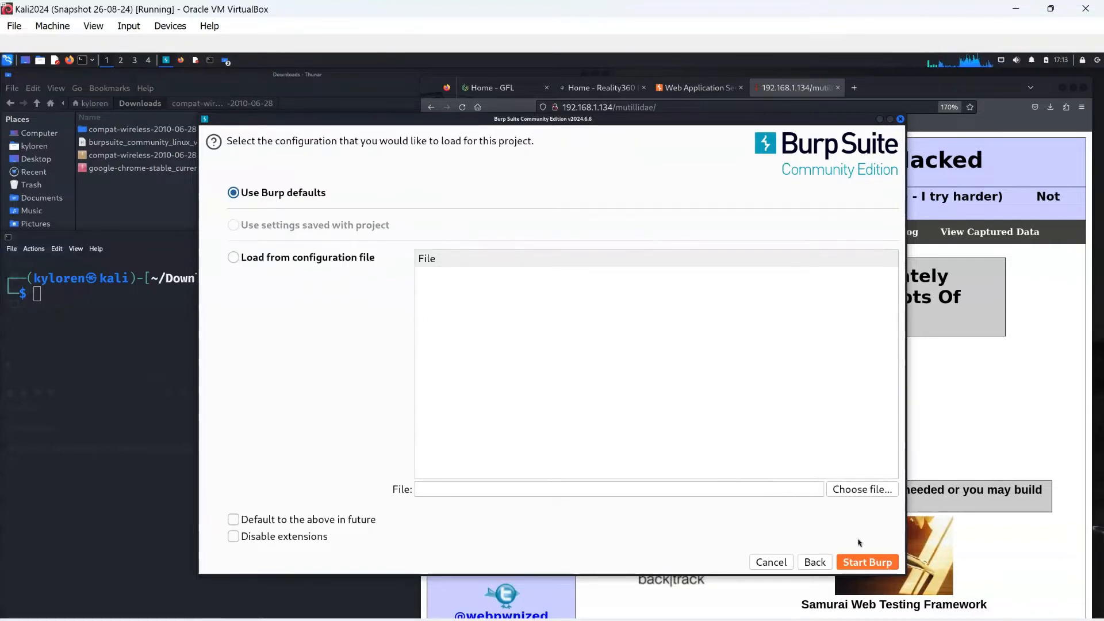
left_click(867, 561)
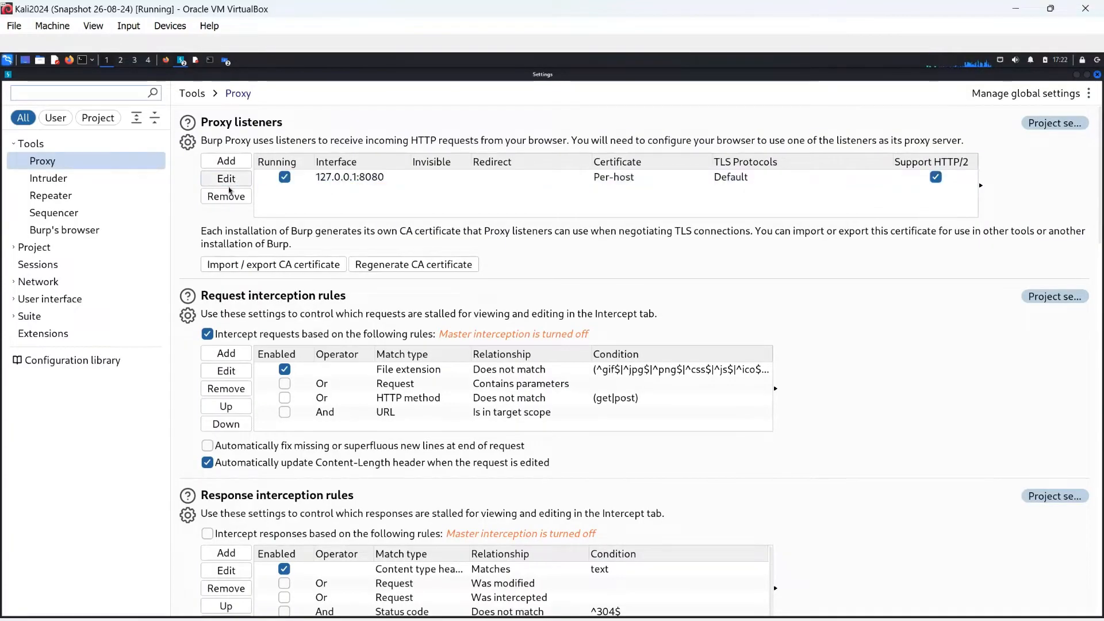
- Replace the 127.0.0.1:8080 proxy listener with one on port 80 and enable it
left_click(350, 177)
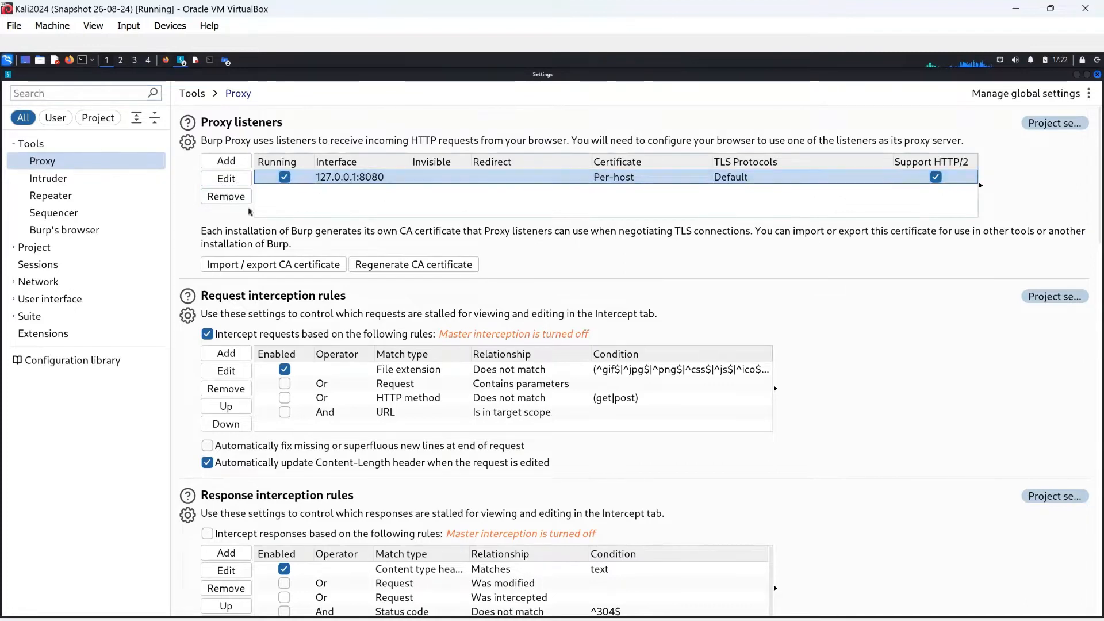
left_click(225, 195)
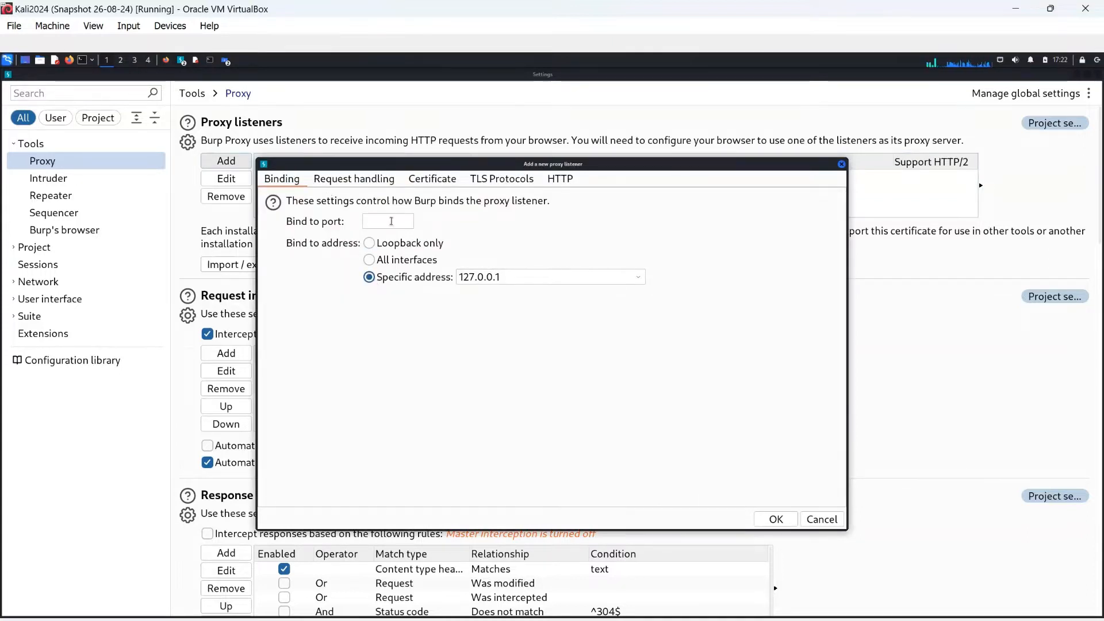
type("80")
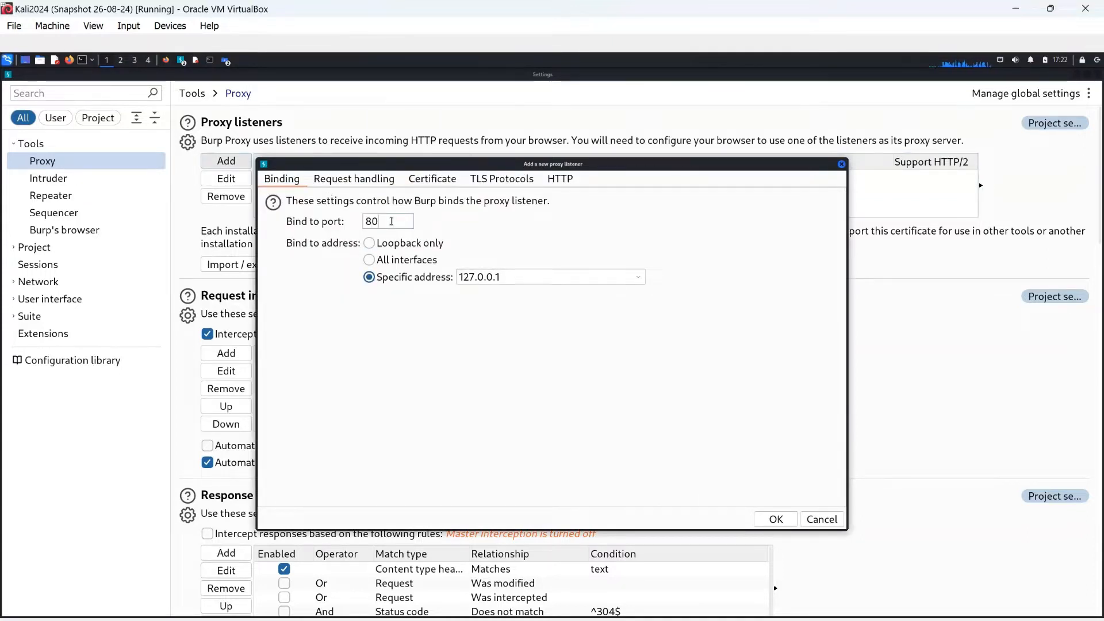
left_click(821, 519)
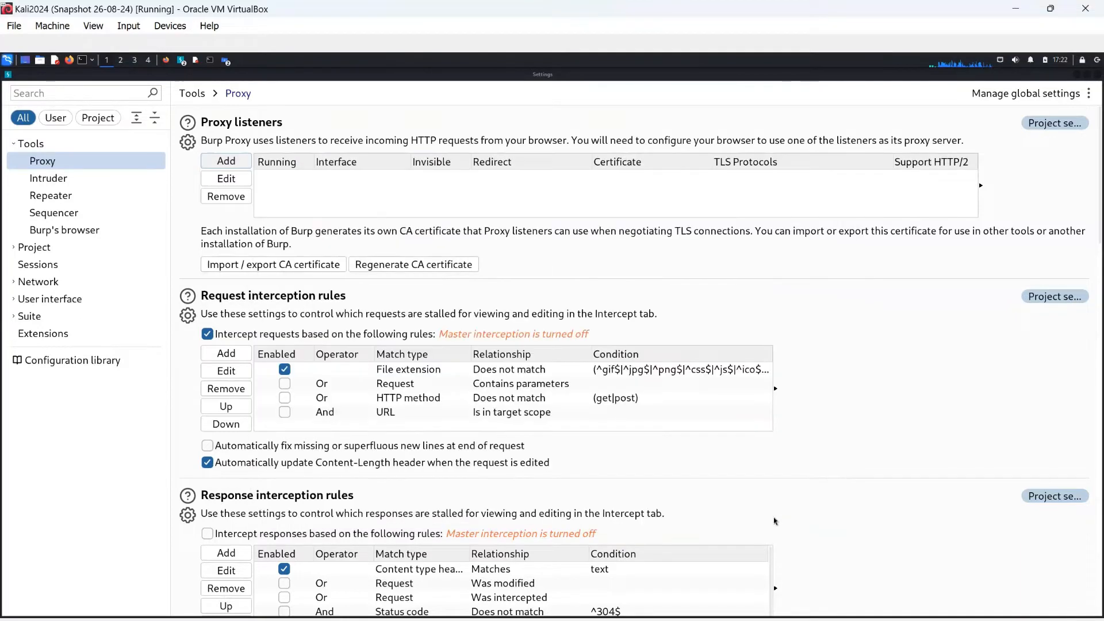
left_click(225, 161)
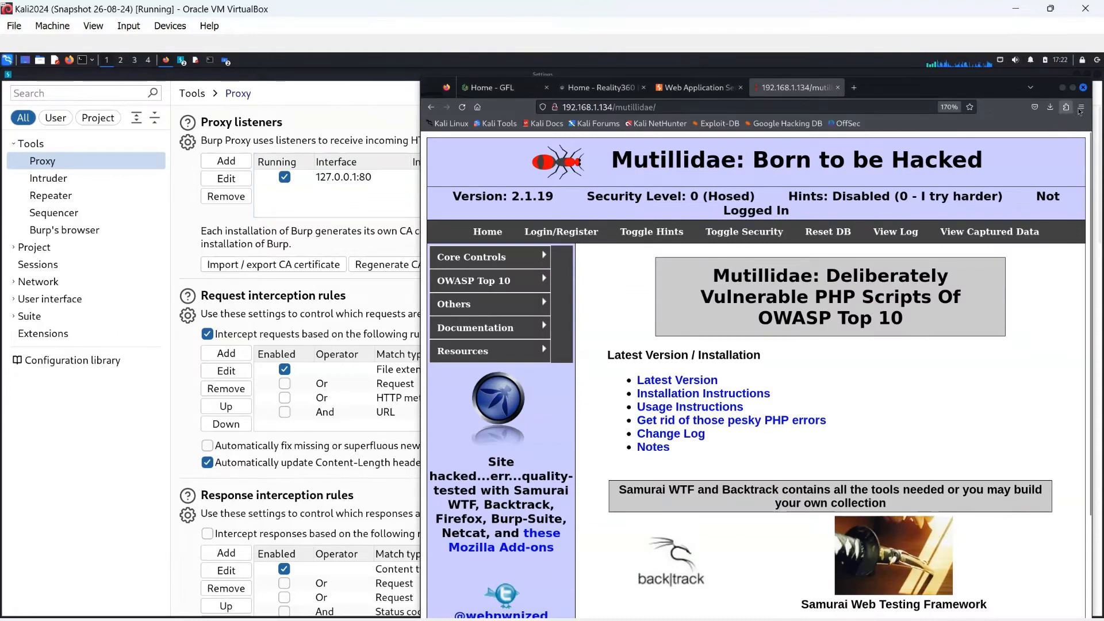
- Configure Firefox's network settings to use a manual proxy at 127.0.0.1 port 80
left_click(1081, 108)
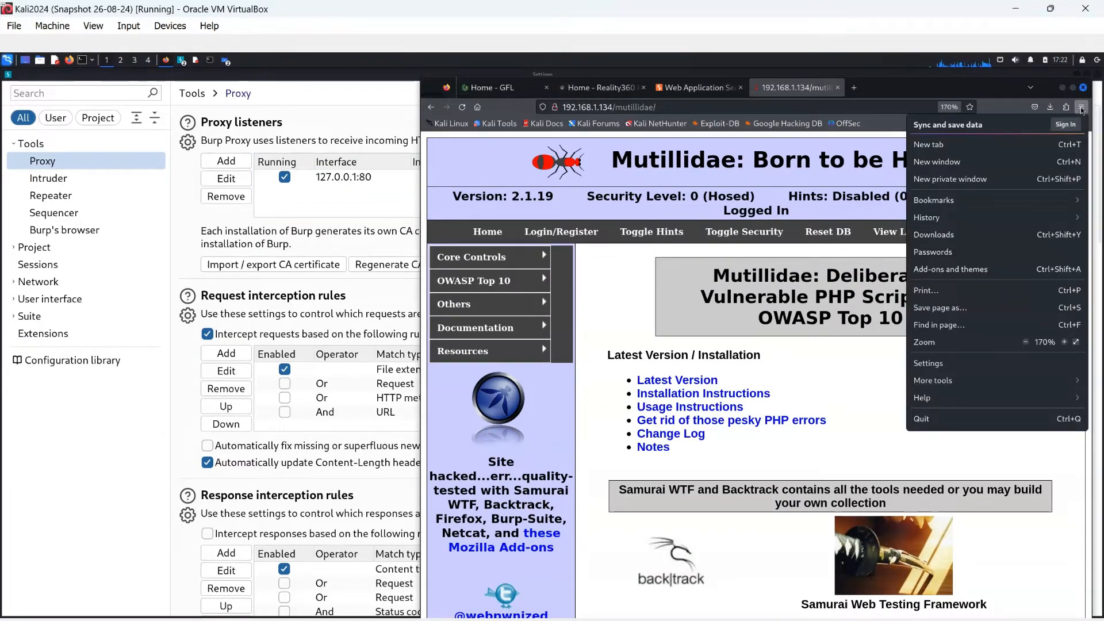
left_click(943, 367)
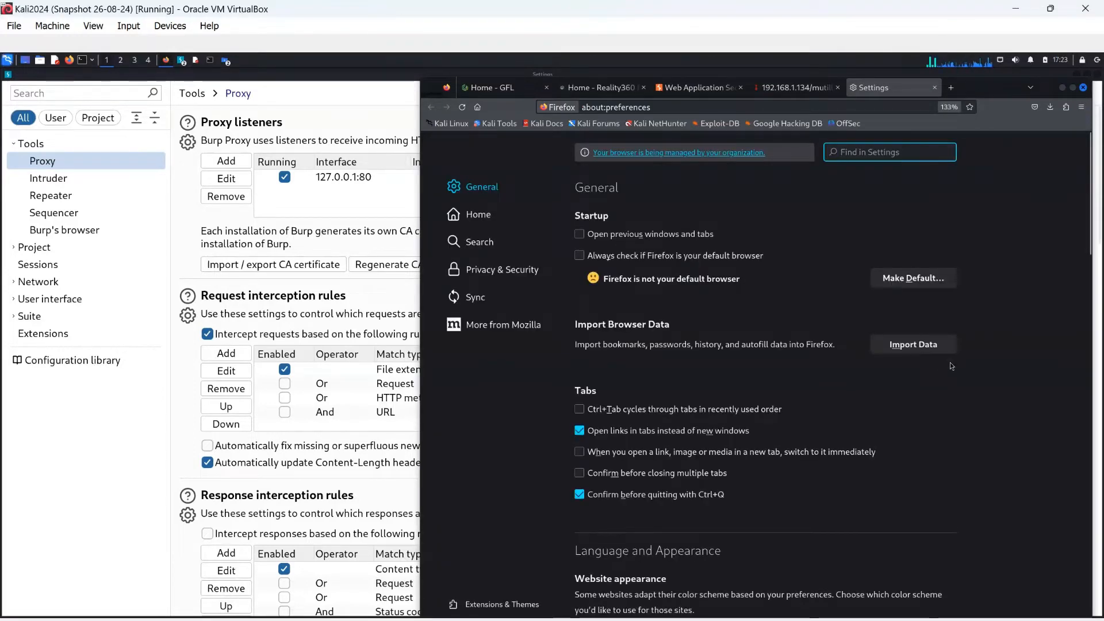
scroll("down", 3)
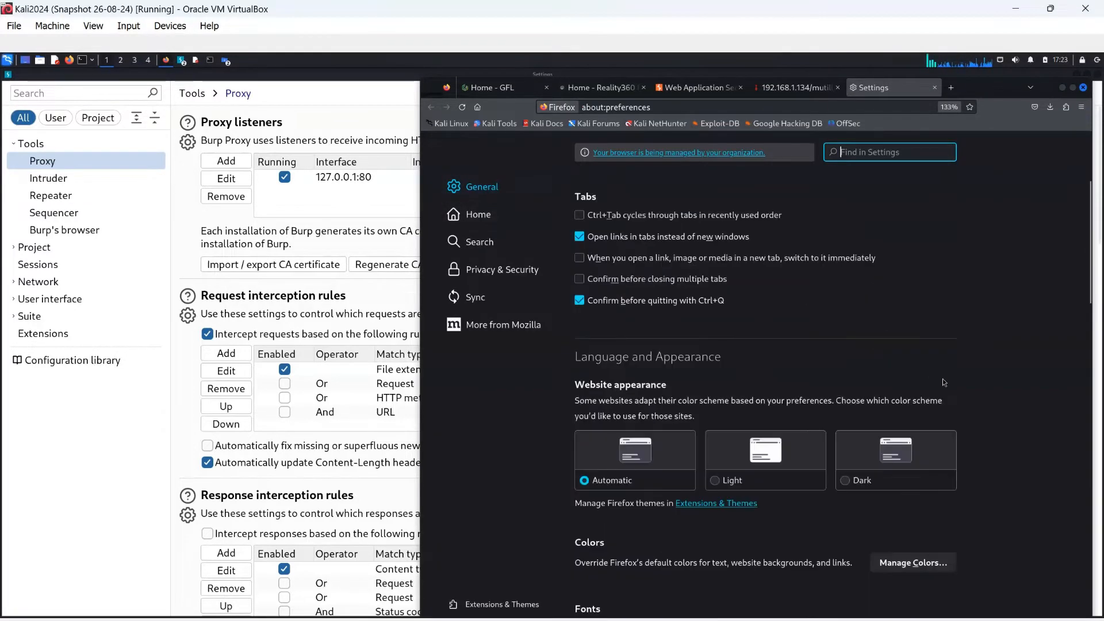
scroll("down", 3)
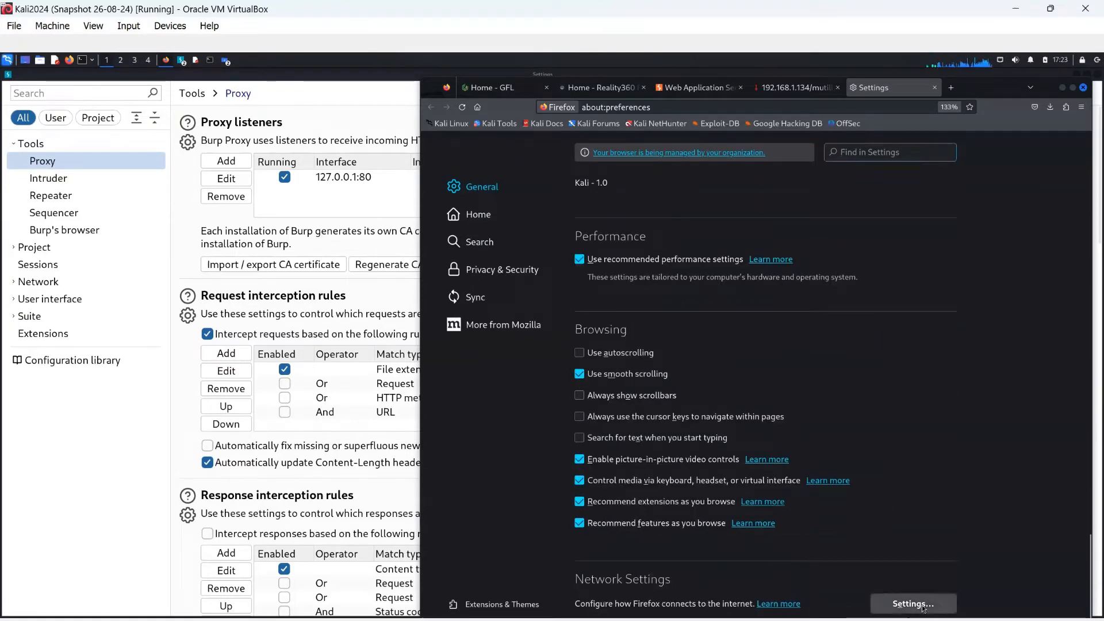
left_click(914, 603)
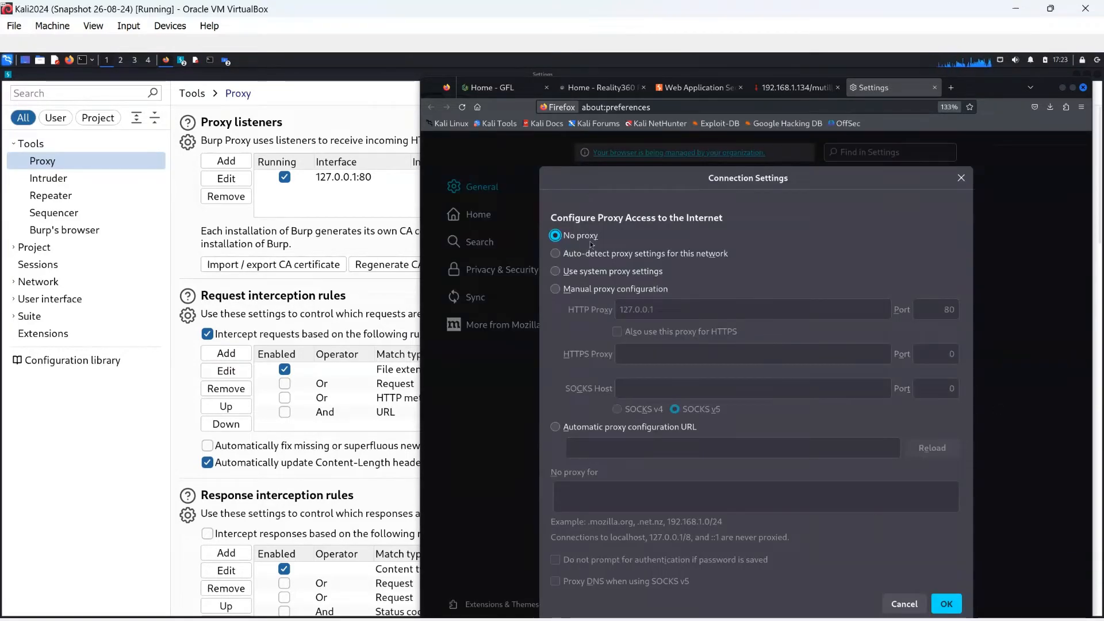
left_click(556, 289)
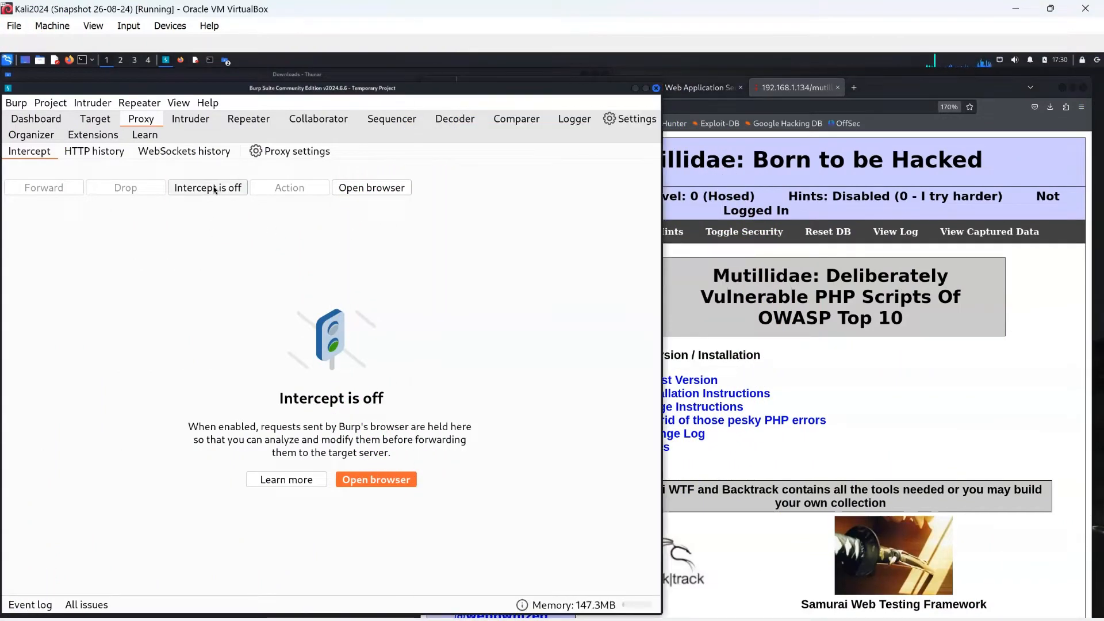
- Enable interception and capture the request for Mutillidae's SQLi User Info page
left_click(205, 188)
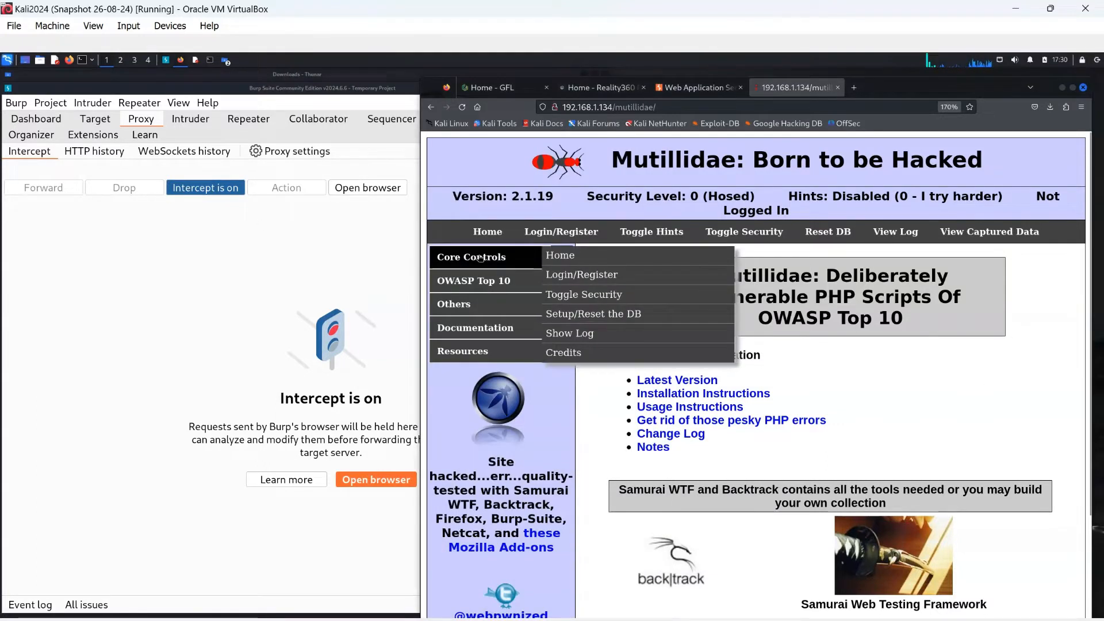
mouse_move(474, 281)
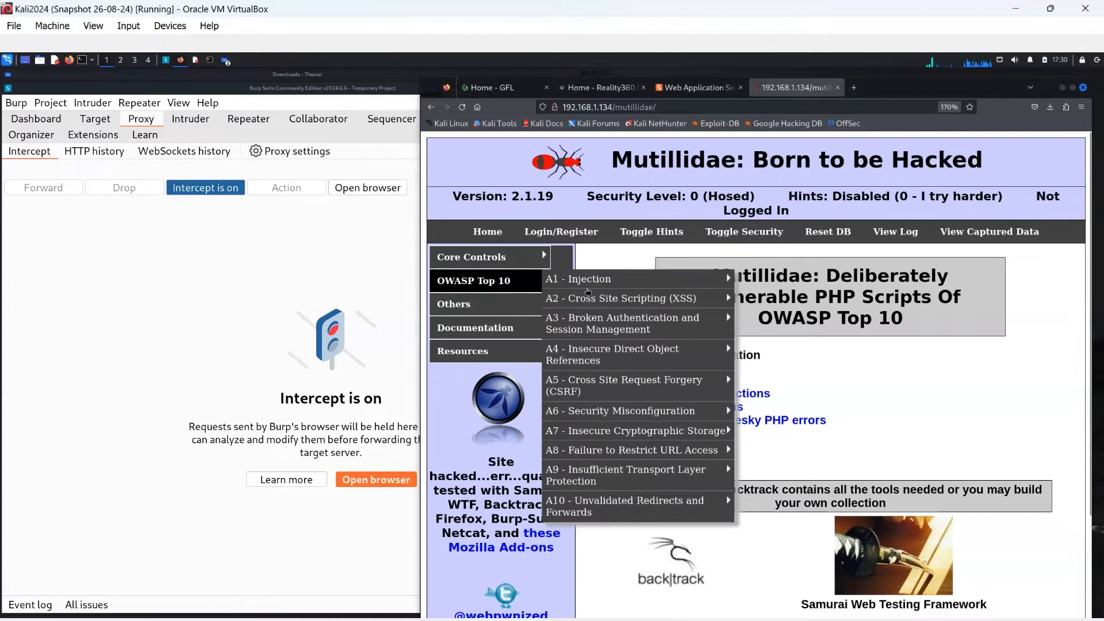
mouse_move(586, 278)
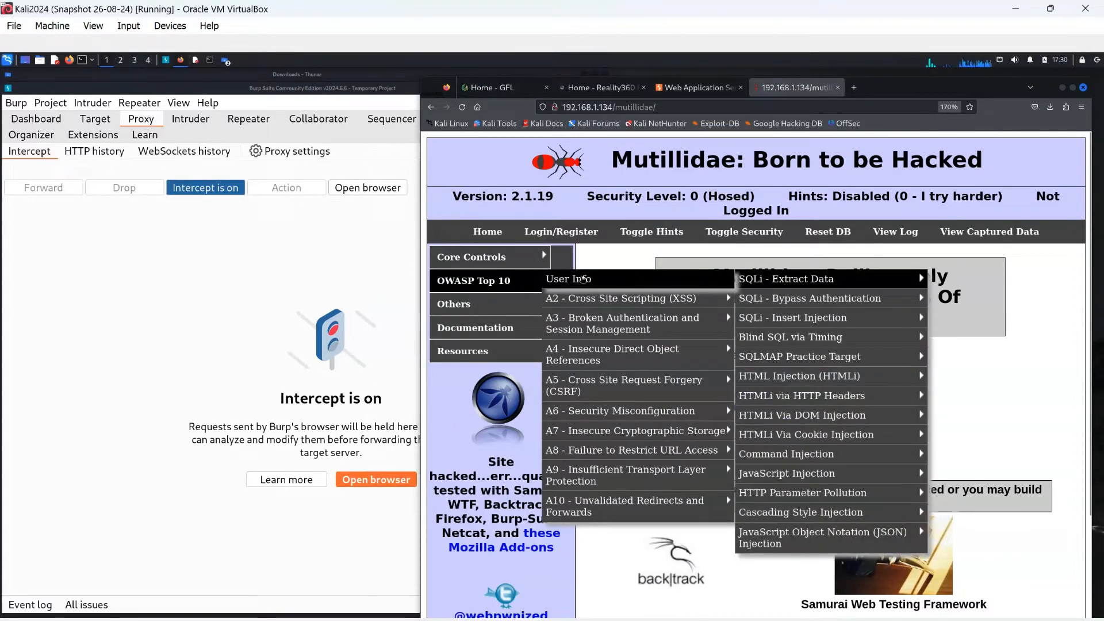
left_click(568, 279)
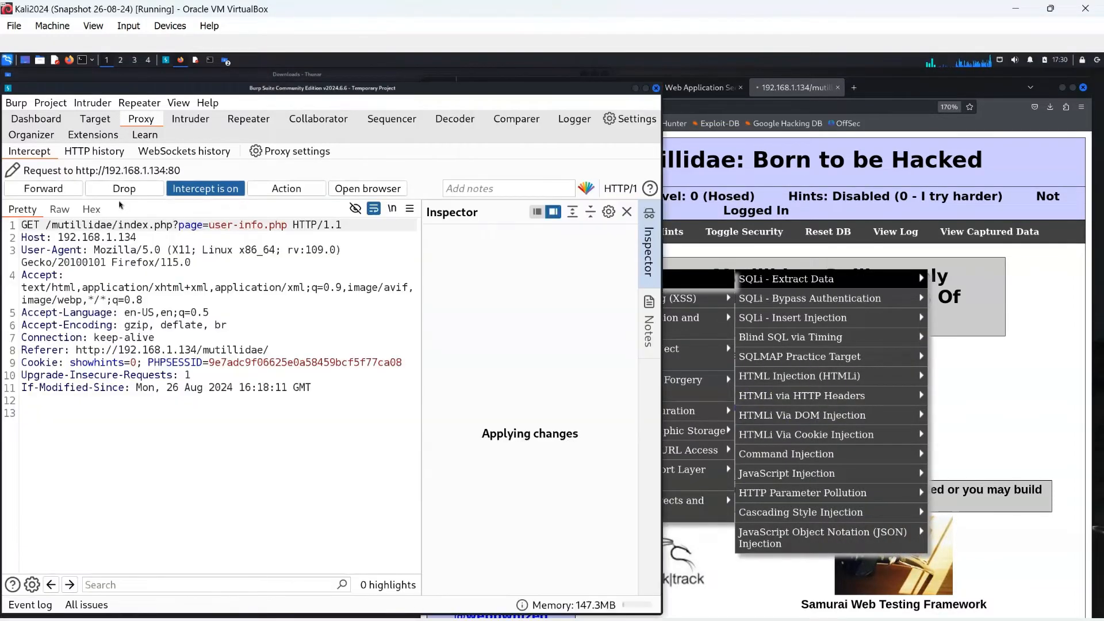
left_click(44, 189)
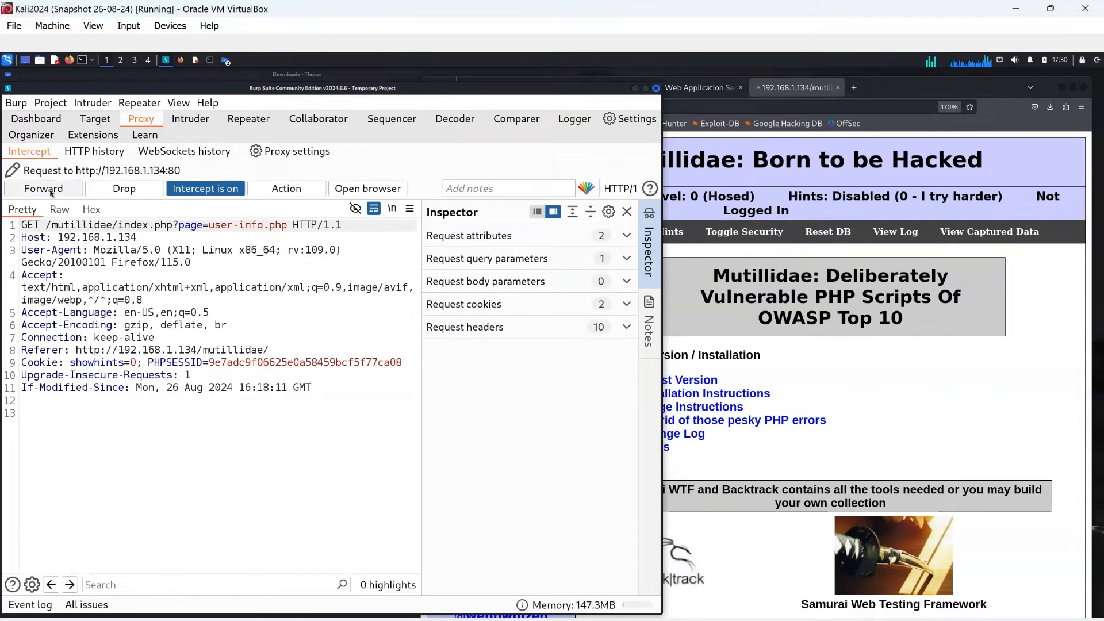
- Forward the page, submit username and password in the form, and capture that GET request
left_click(44, 188)
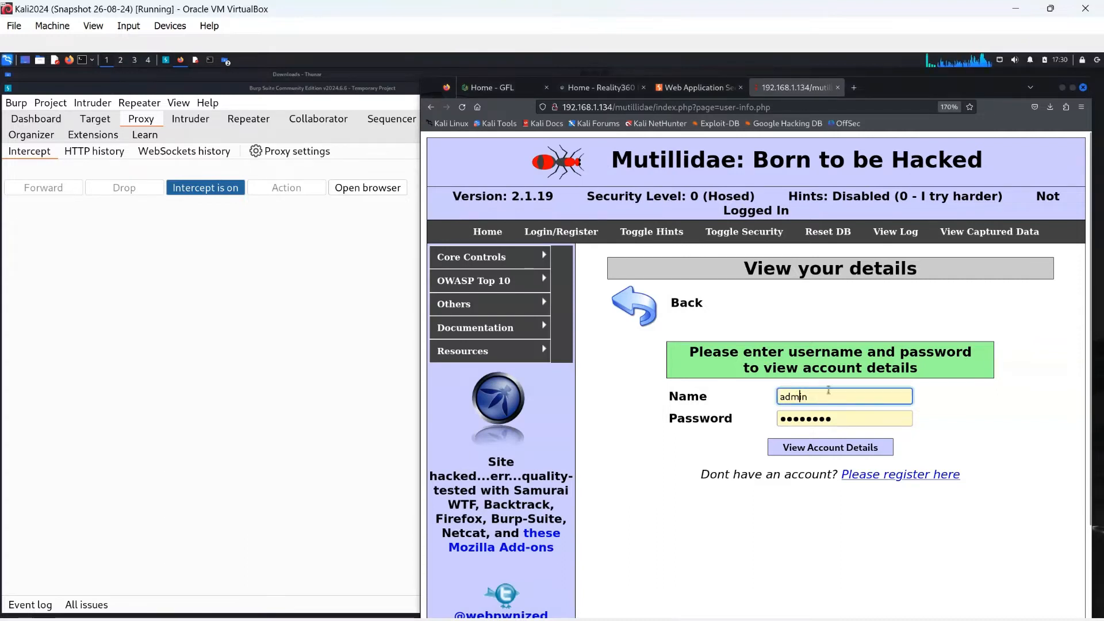
type("username")
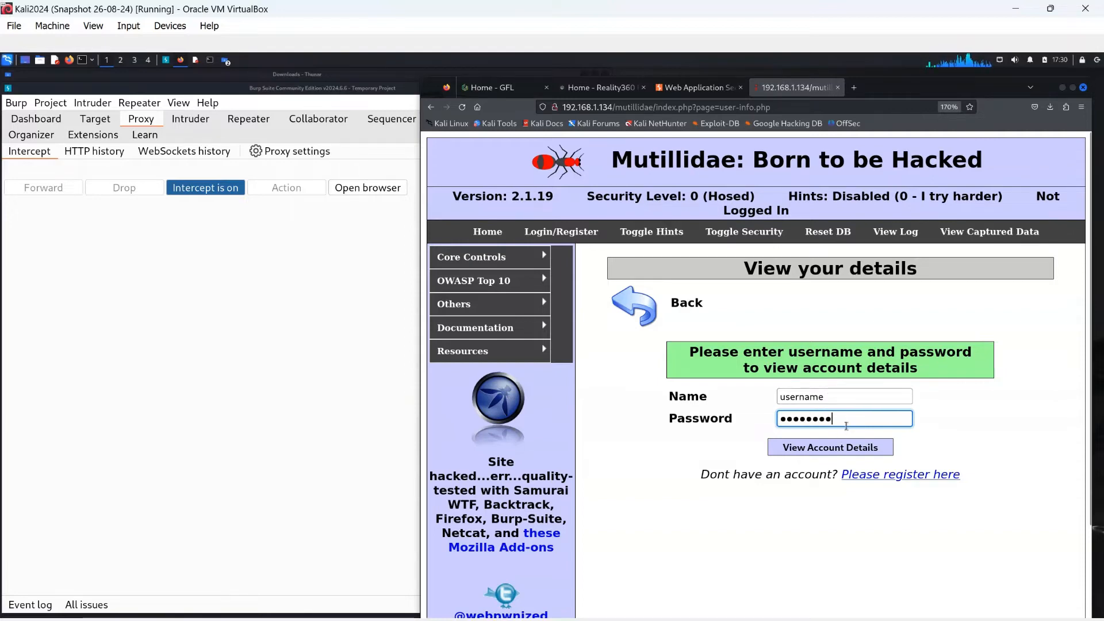
left_click(830, 447)
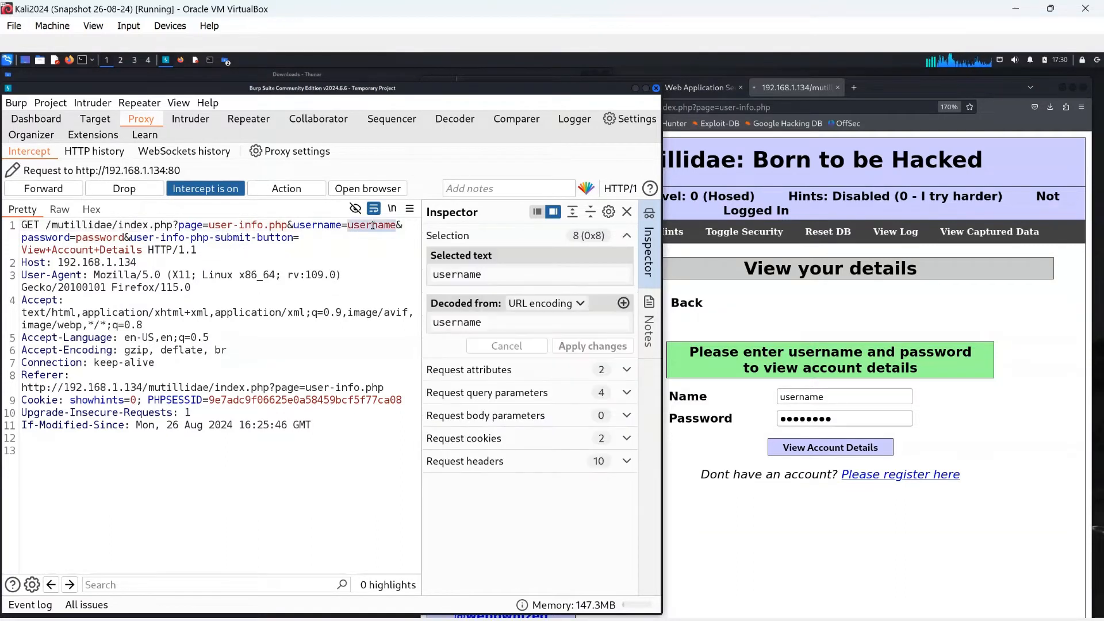
- Send the request to Intruder and mark only the username value as payload position
right_click(372, 226)
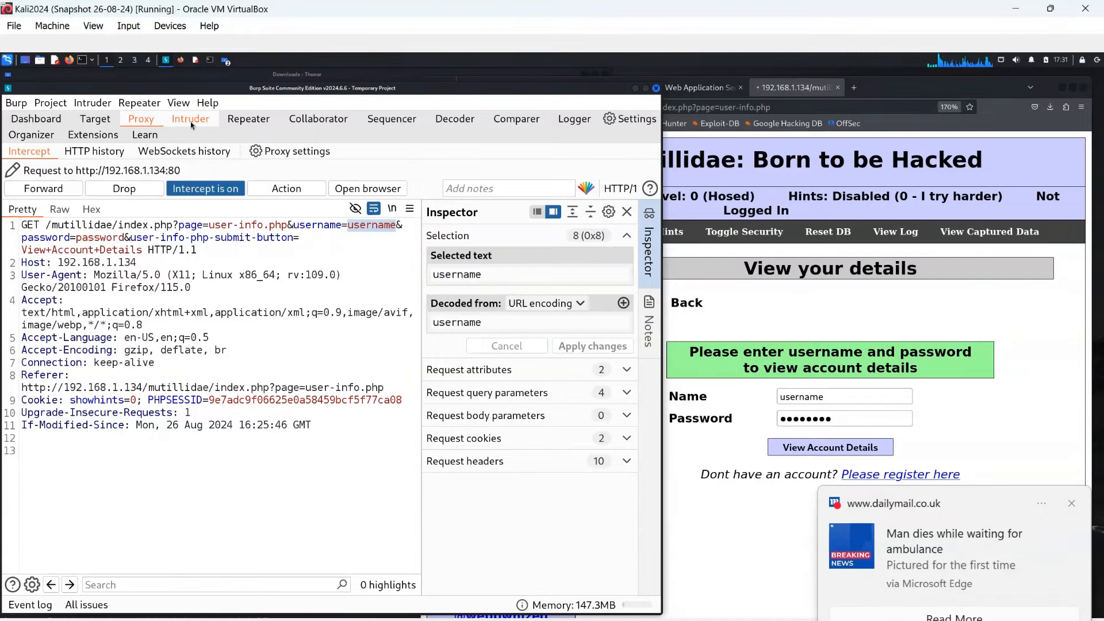
left_click(191, 119)
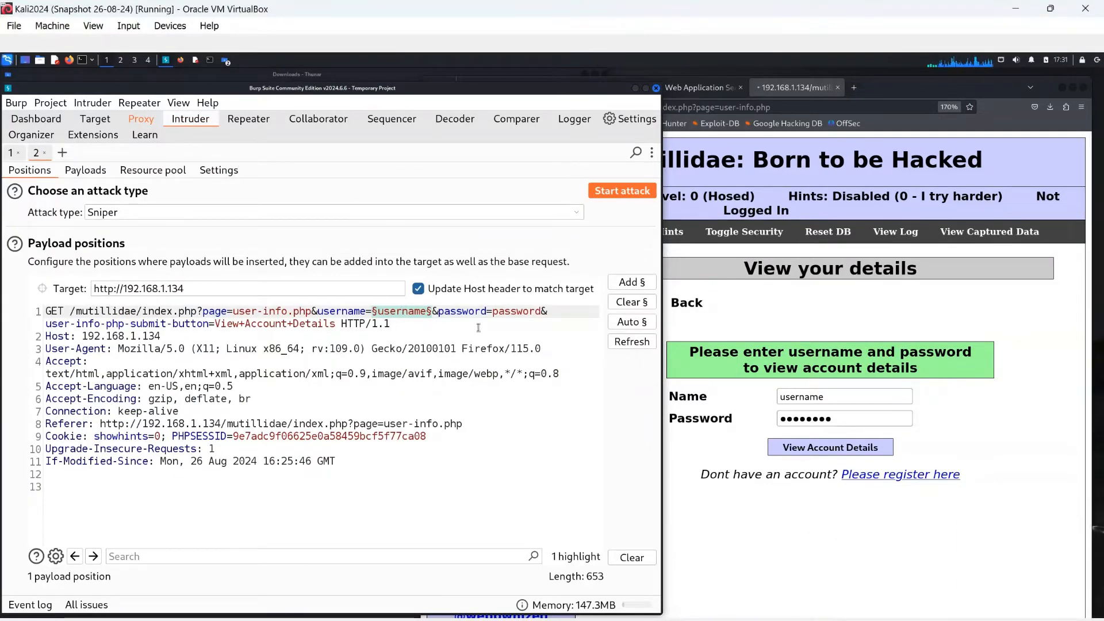
left_click(632, 301)
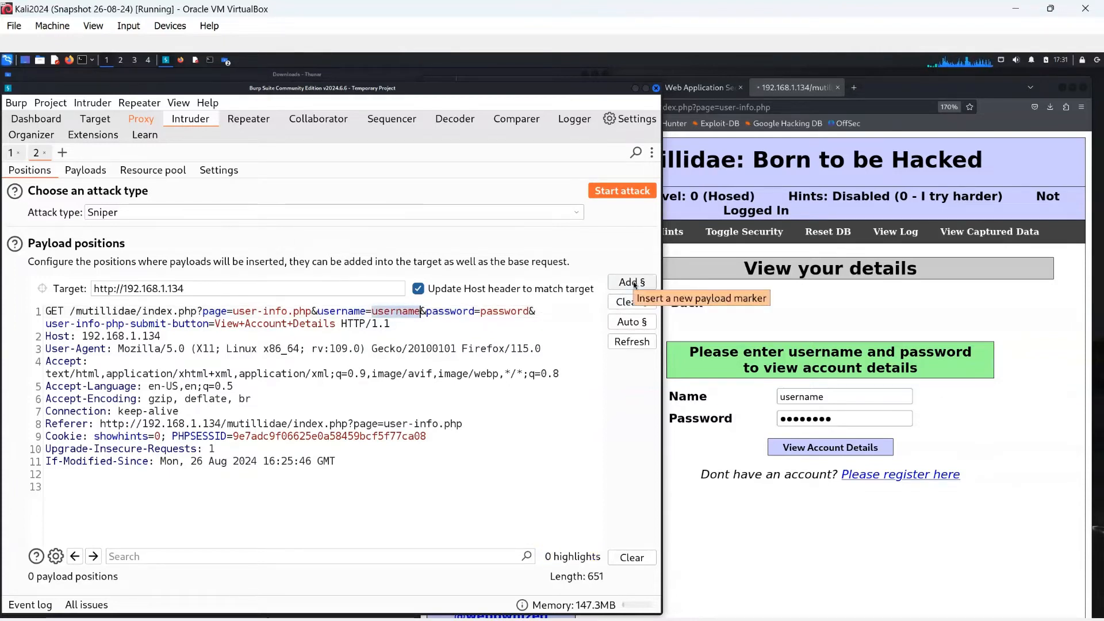
left_click(632, 282)
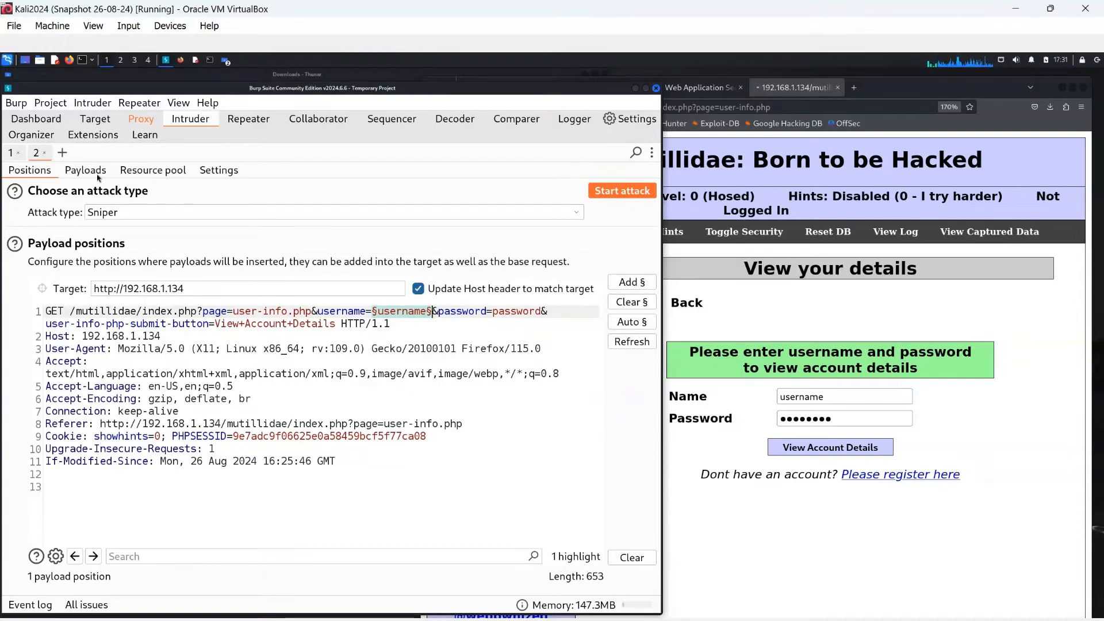
left_click(86, 171)
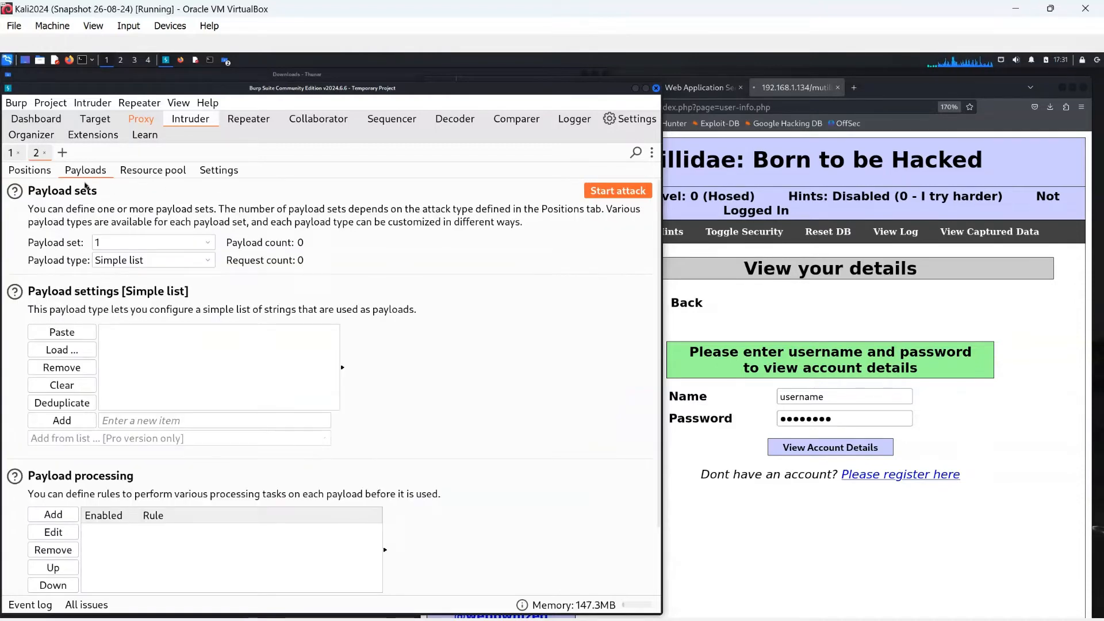
- Load SQL.txt from the Injections folder, giving 125 payloads
left_click(62, 349)
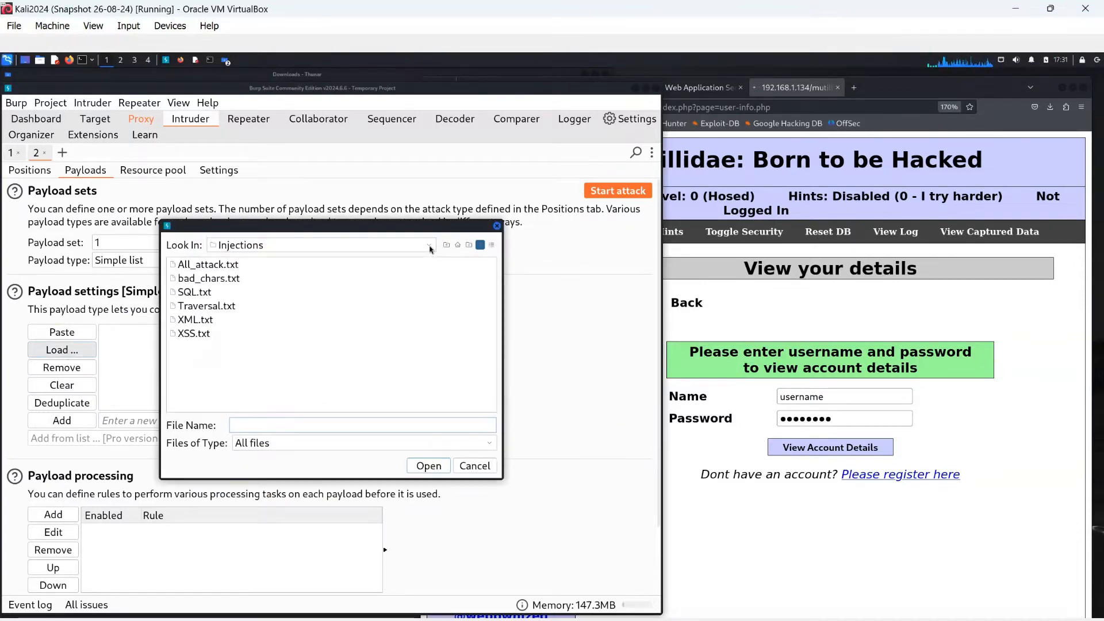
left_click(428, 245)
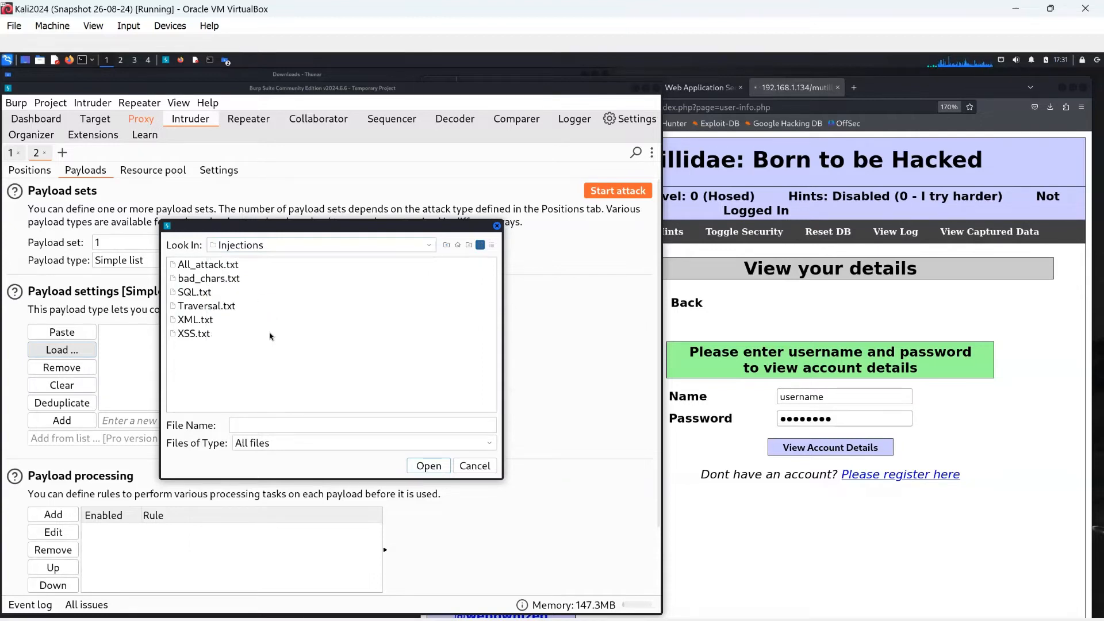
left_click(194, 292)
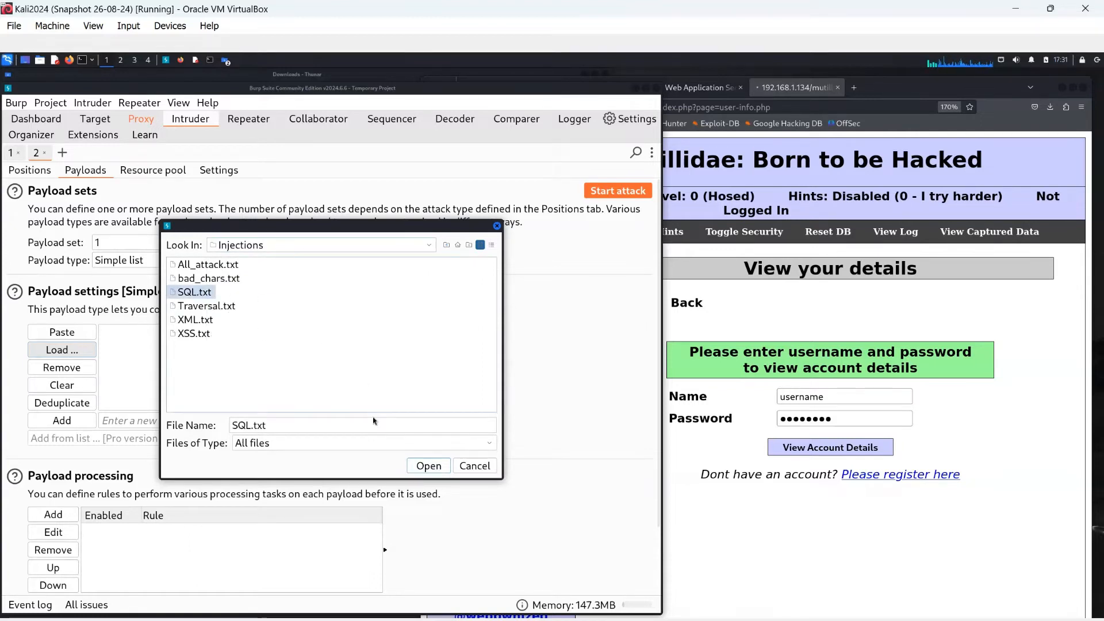
left_click(428, 466)
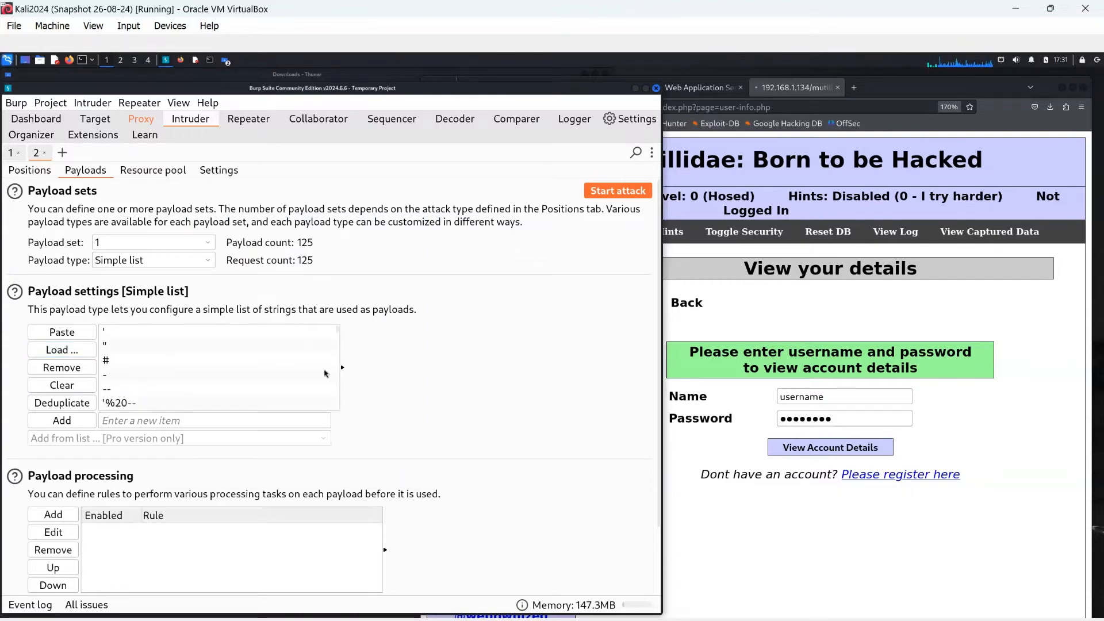
scroll("down", 3)
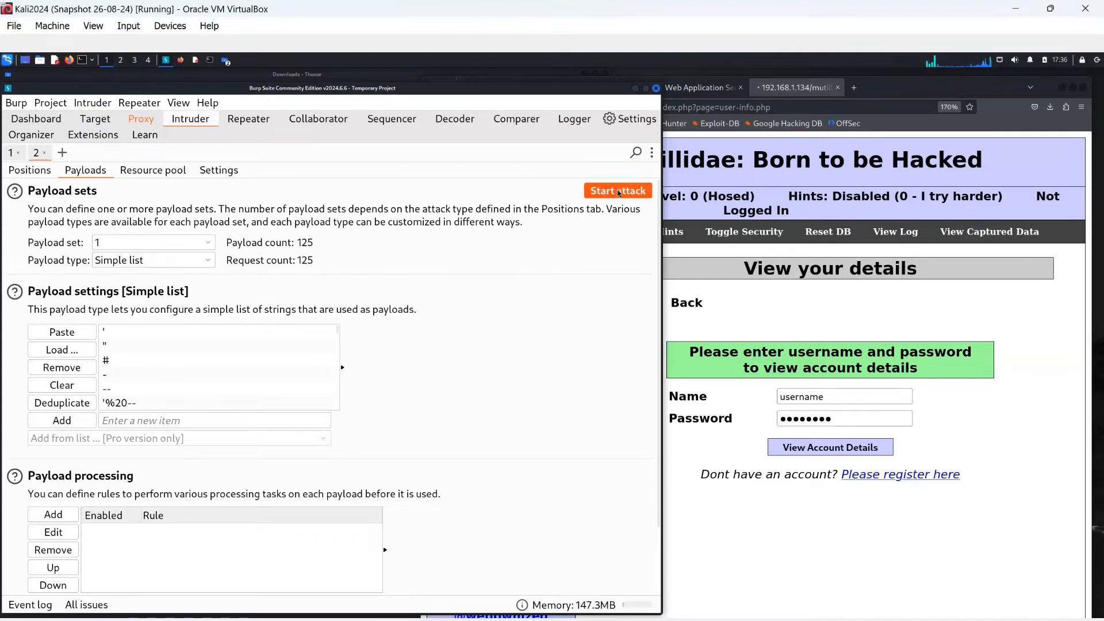
- Start the attack, dismiss the Community Edition notice, and let all 125 requests finish
left_click(618, 191)
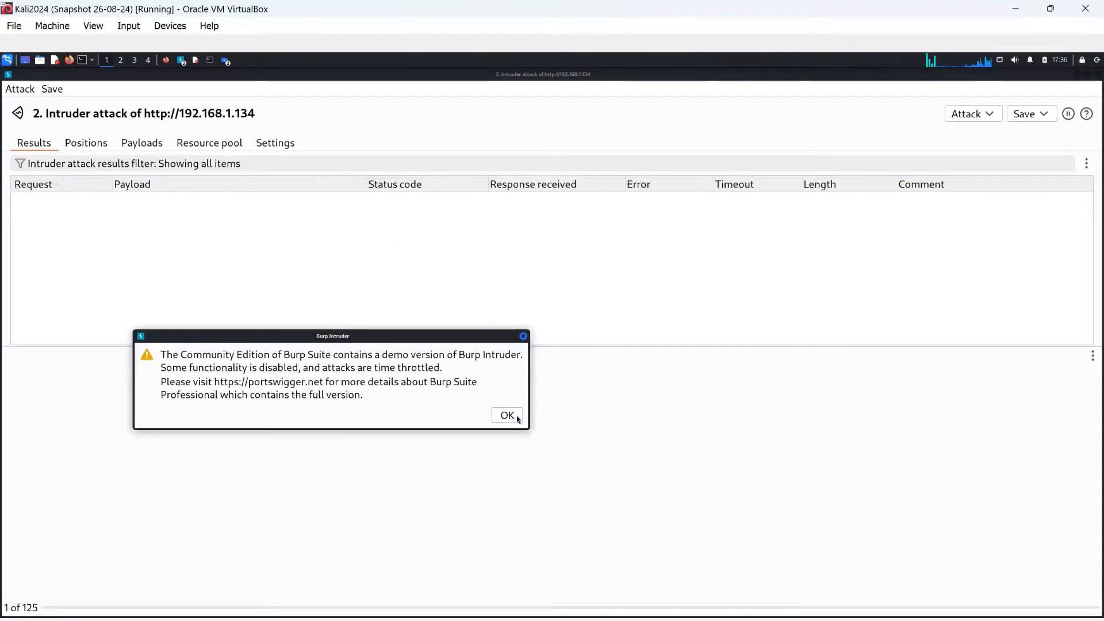
left_click(506, 415)
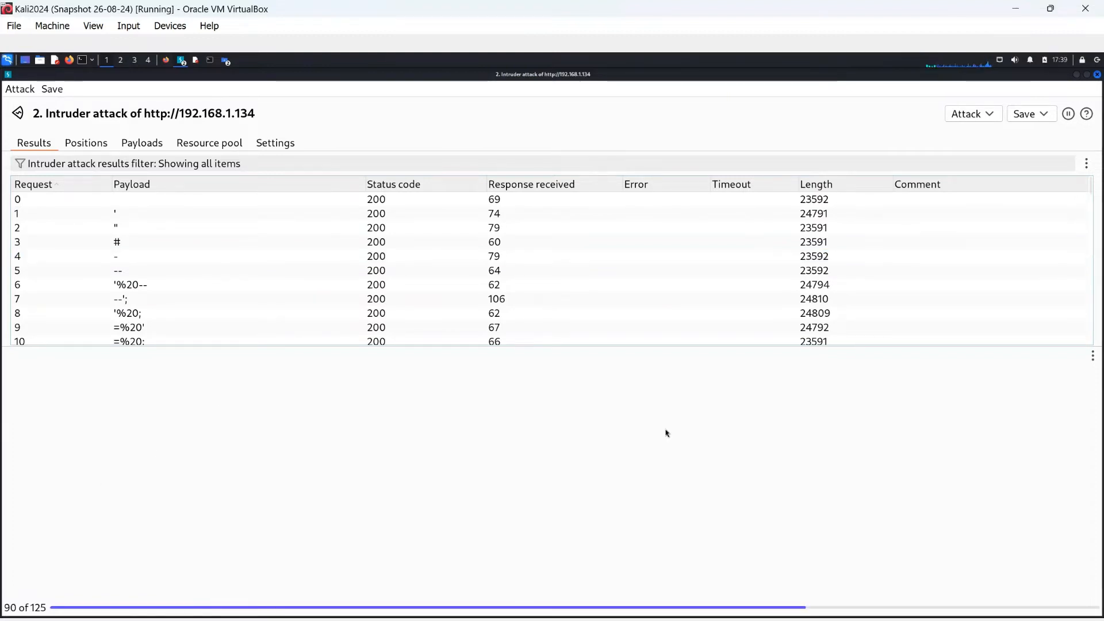
left_click(117, 241)
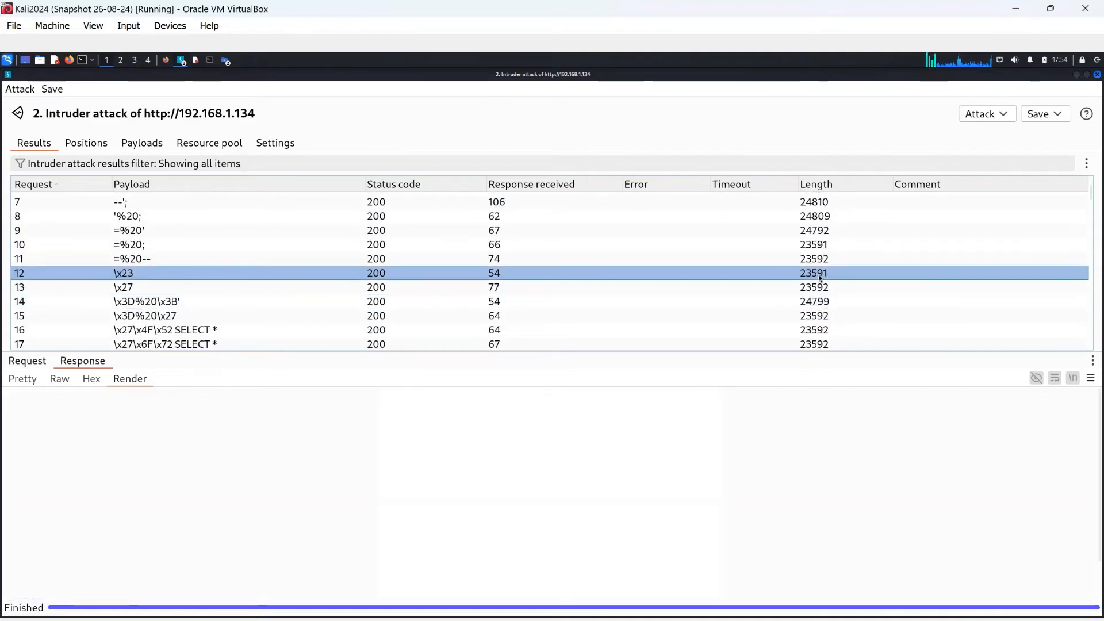
- Review result rows 22 and 39 in Render mode, landing on payload ' or 1=1 or ''=' listing all 16 accounts with passwords
left_click(165, 330)
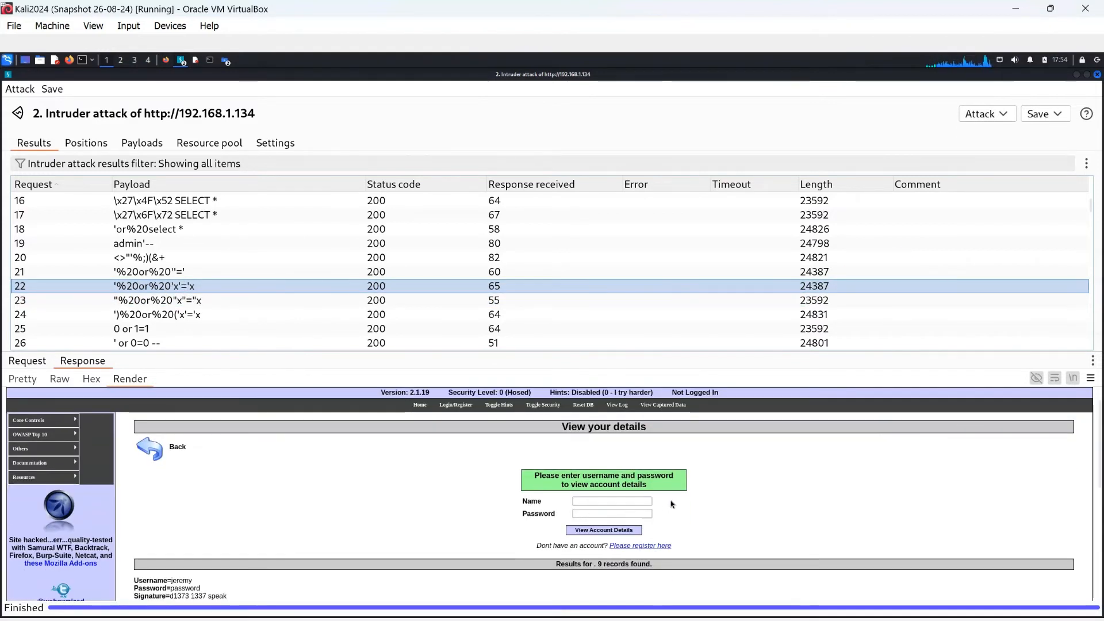
scroll("down", 3)
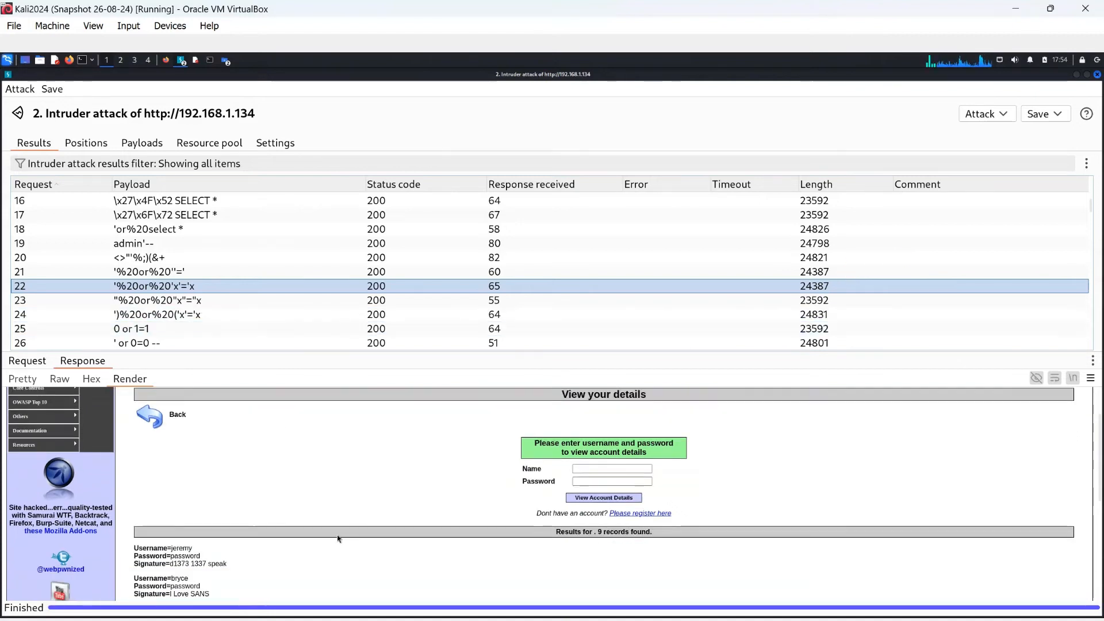
scroll("down", 3)
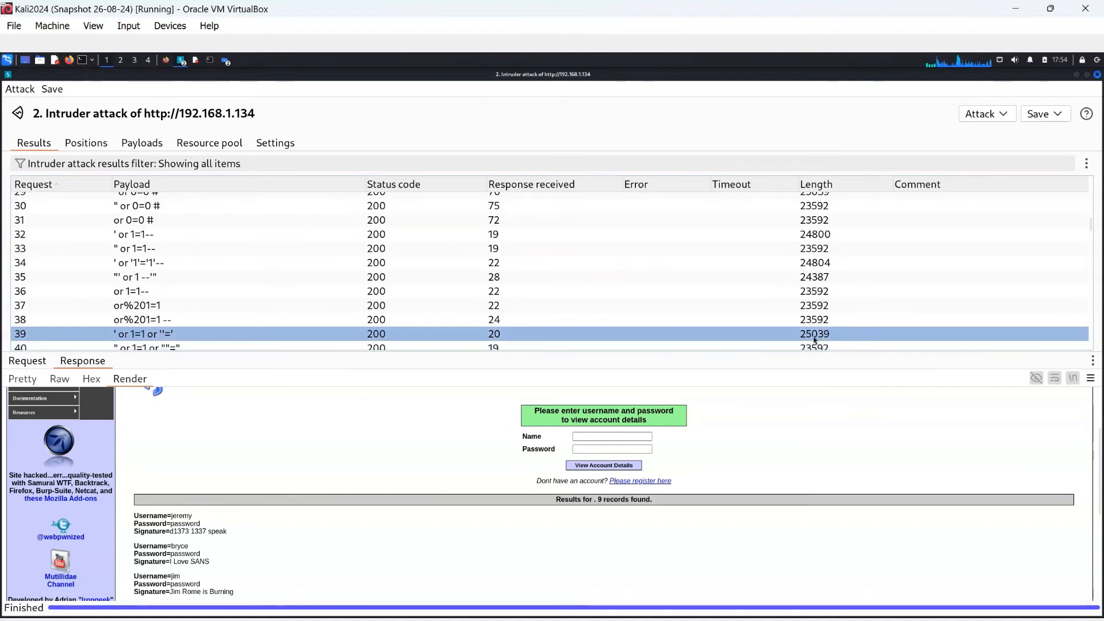
left_click(128, 379)
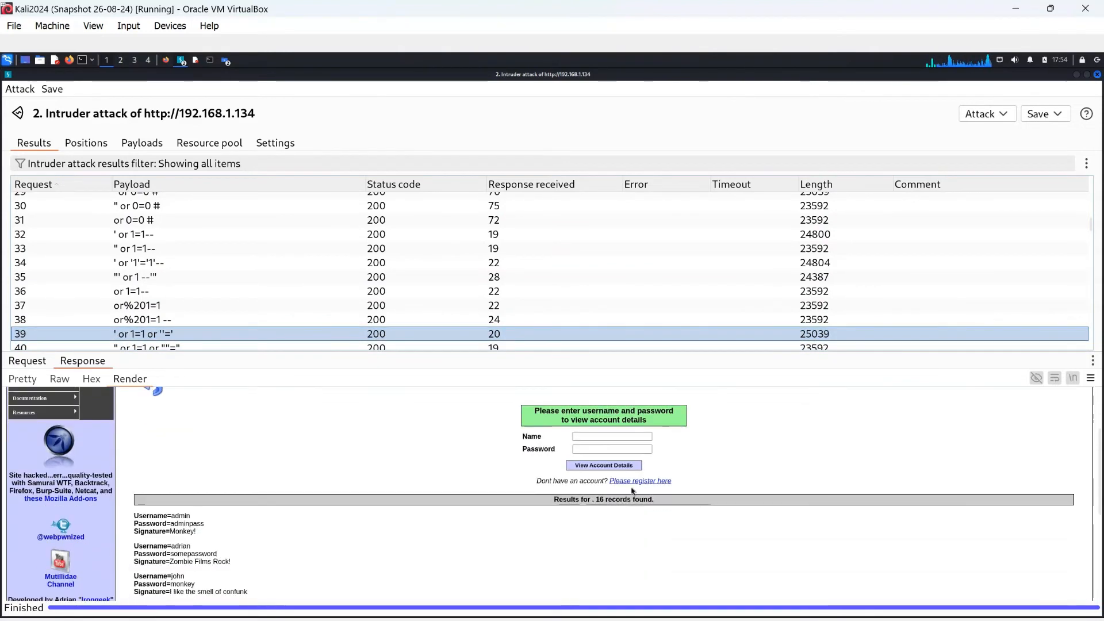
scroll("down", 3)
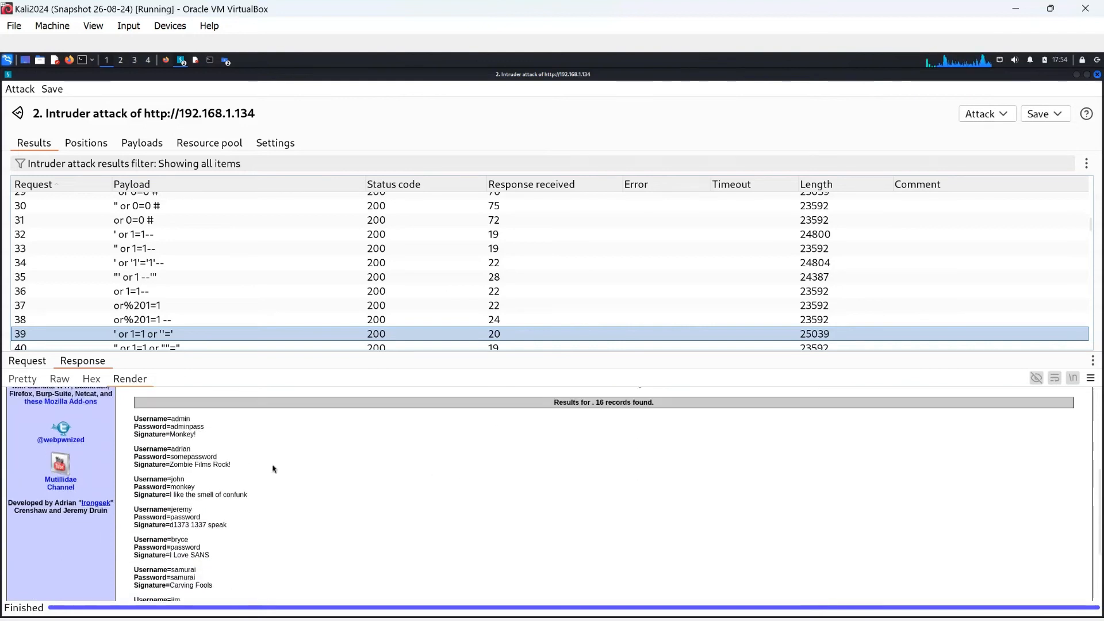
mouse_move(326, 443)
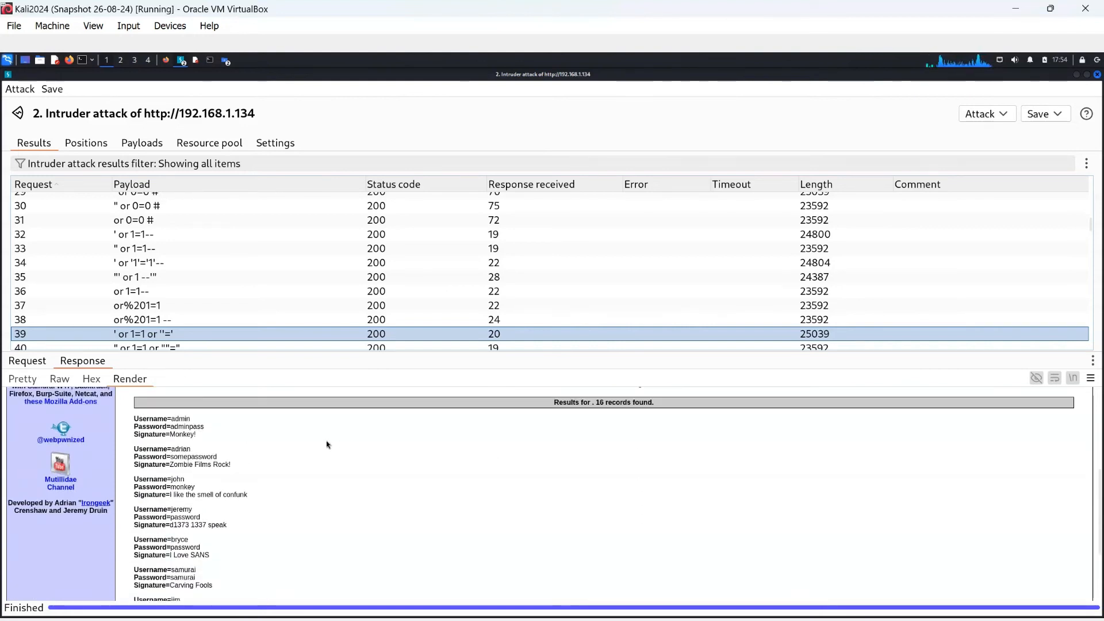
mouse_move(193, 535)
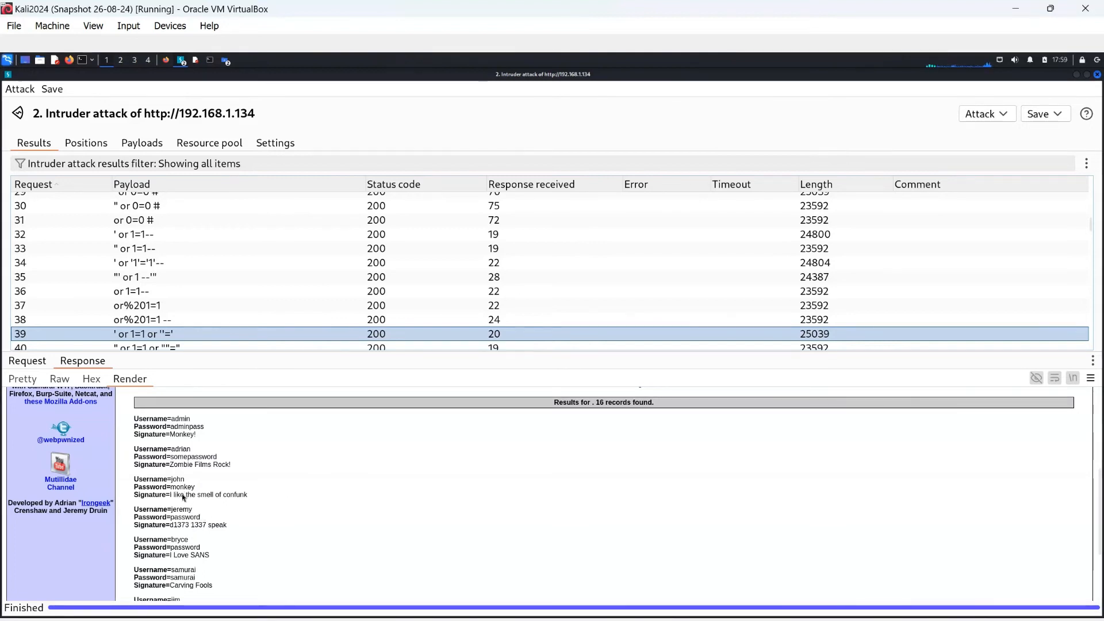
mouse_move(1077, 93)
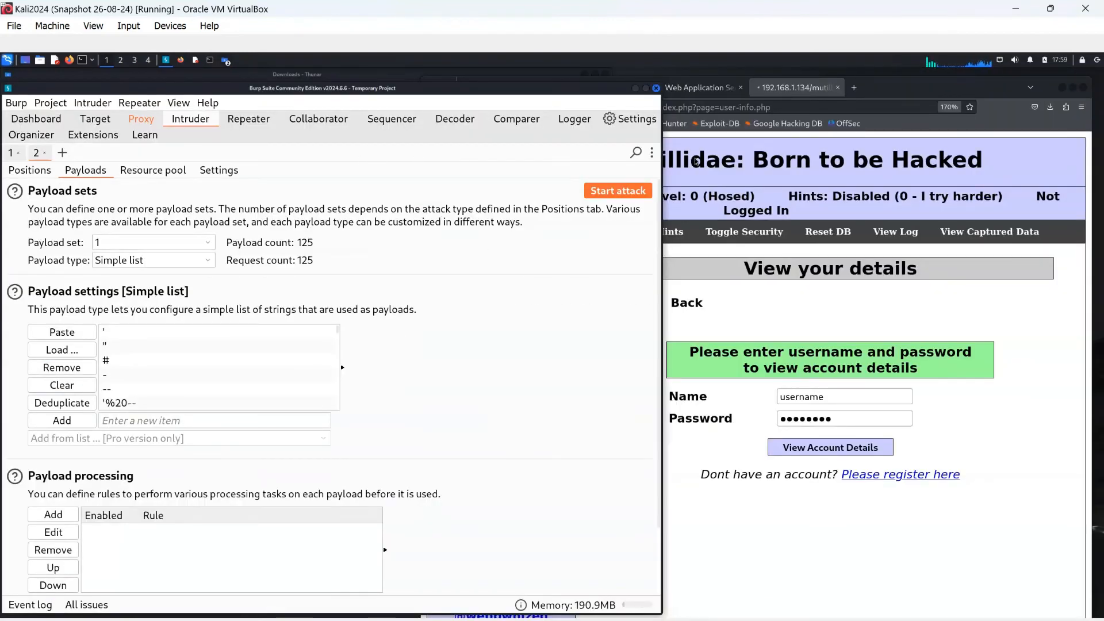
mouse_move(134, 134)
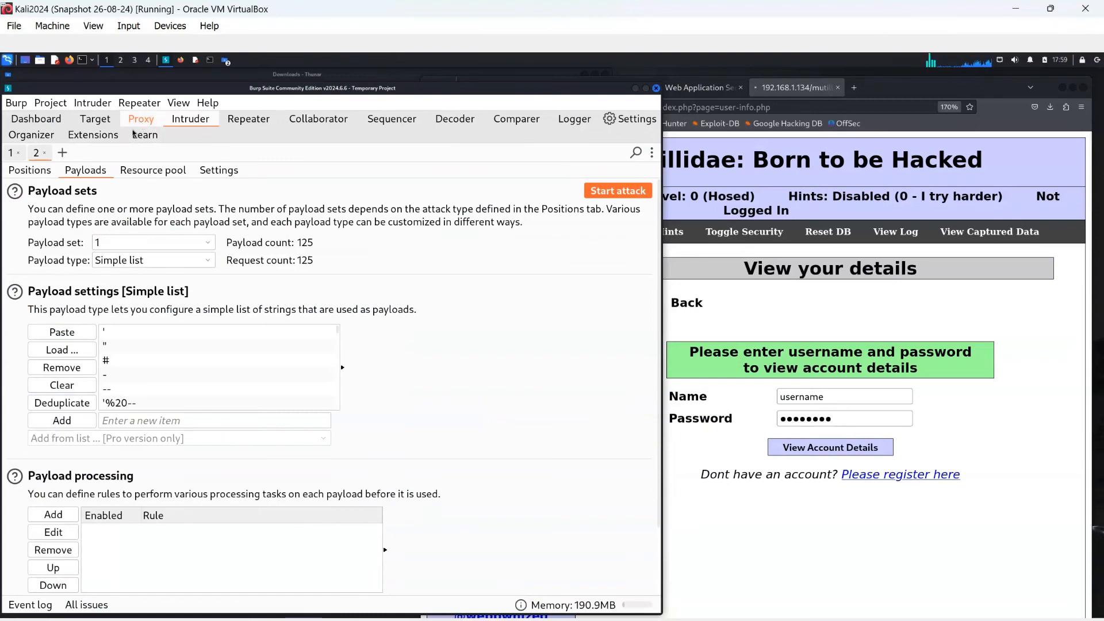
- Return to the Proxy intercept view and bring Firefox forward on the Mutillidae home page
left_click(141, 118)
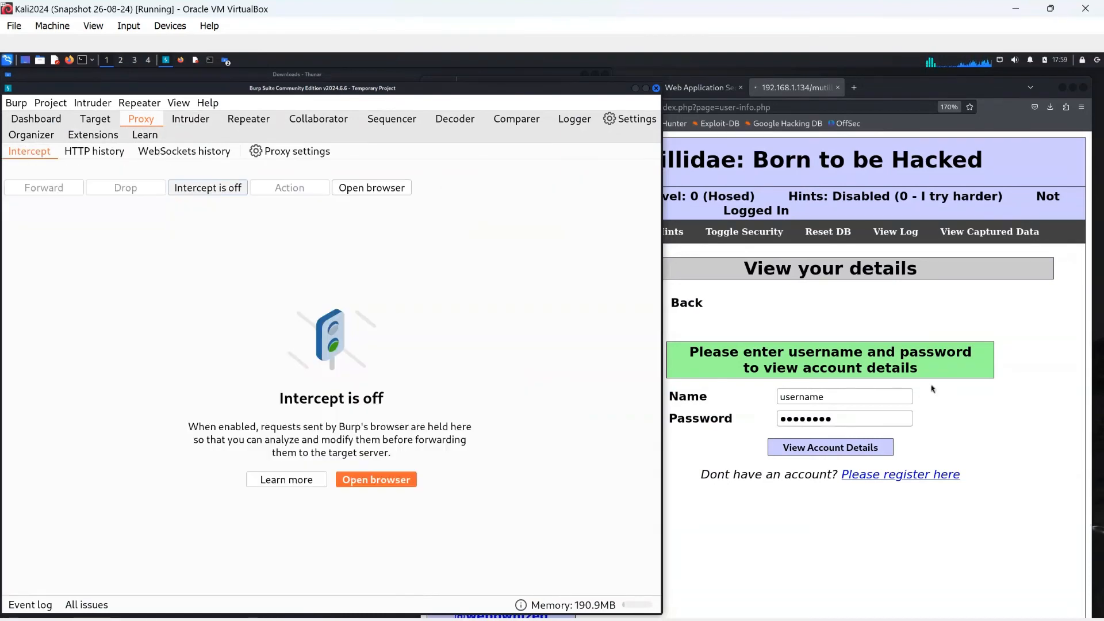
left_click(830, 446)
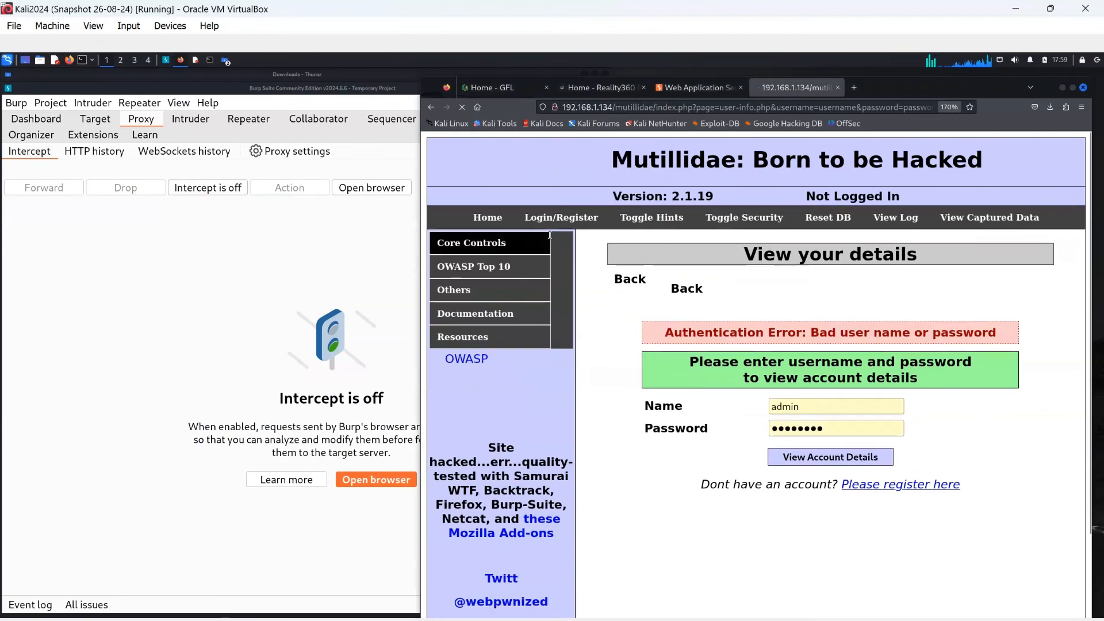
left_click(836, 406)
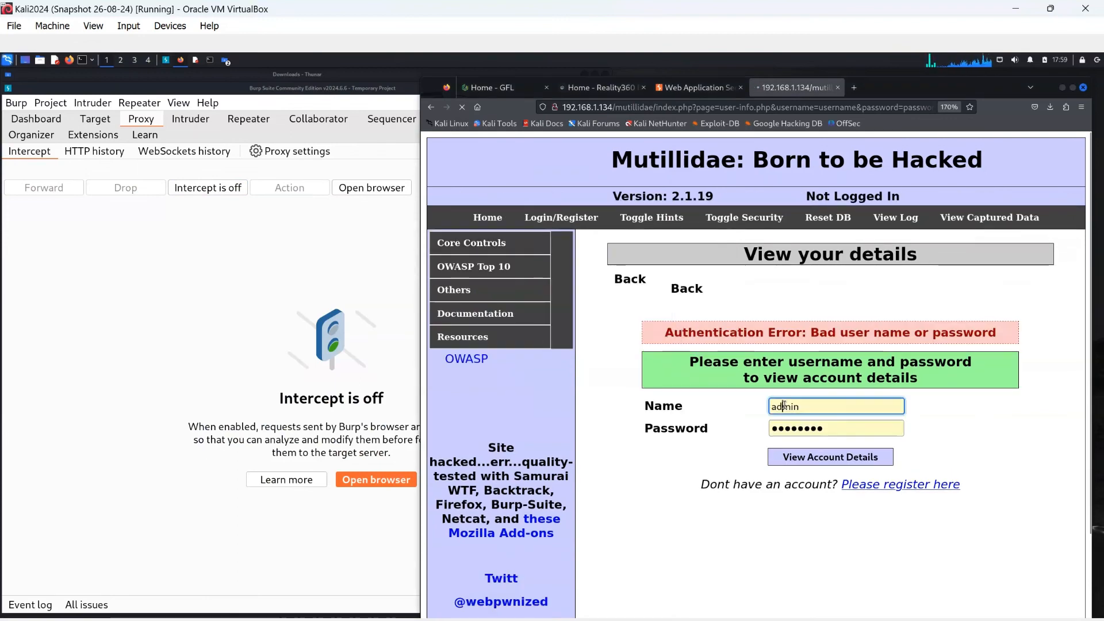
left_click(487, 218)
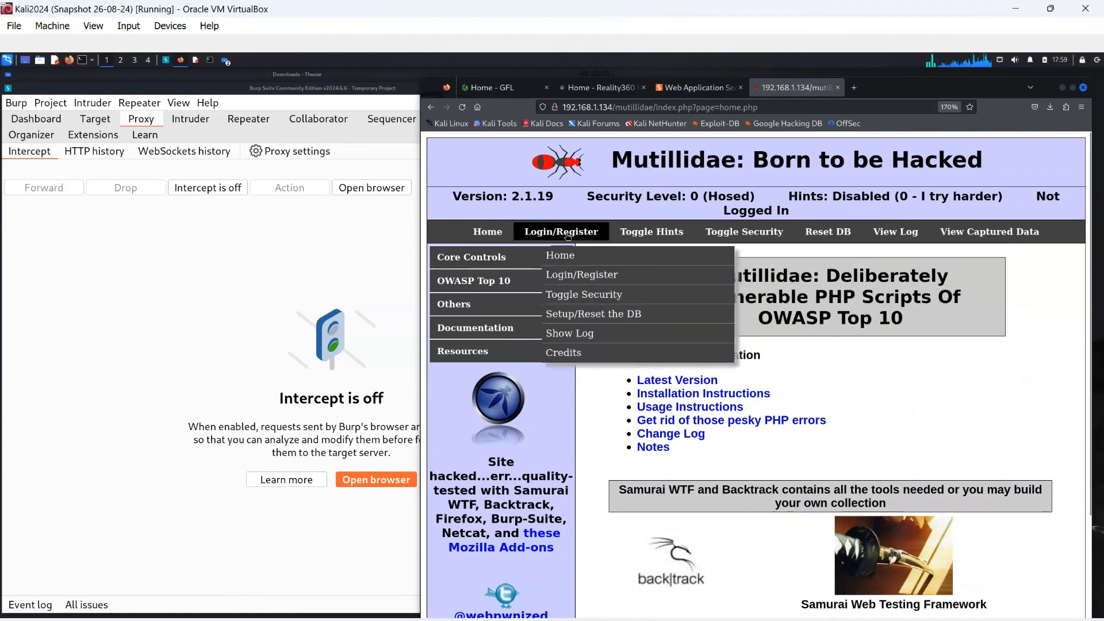
left_click(581, 273)
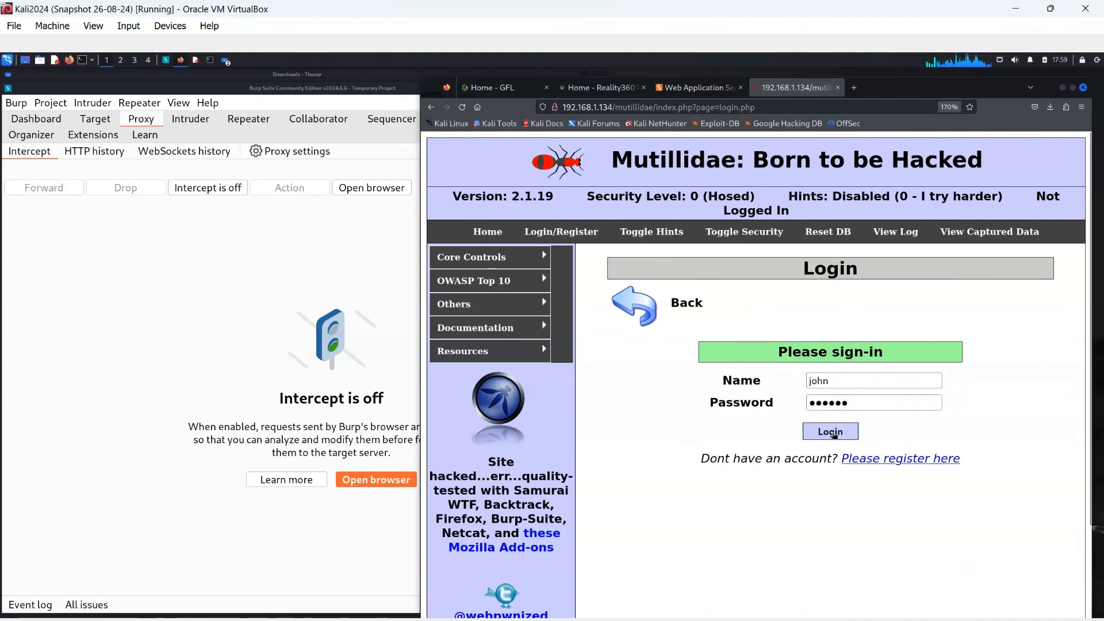
left_click(830, 431)
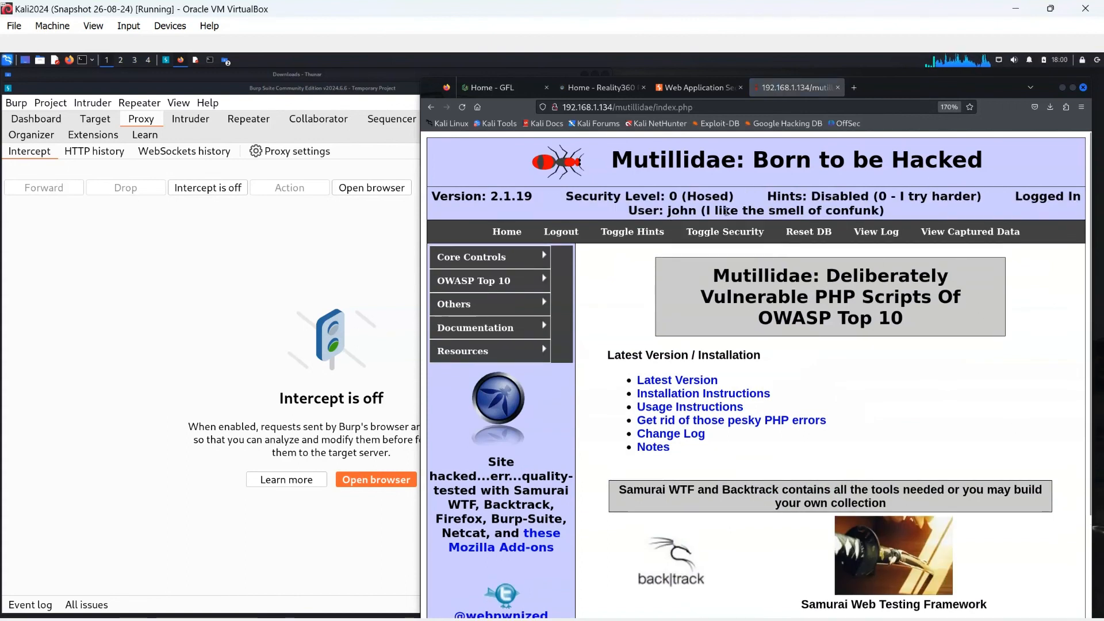
mouse_move(827, 216)
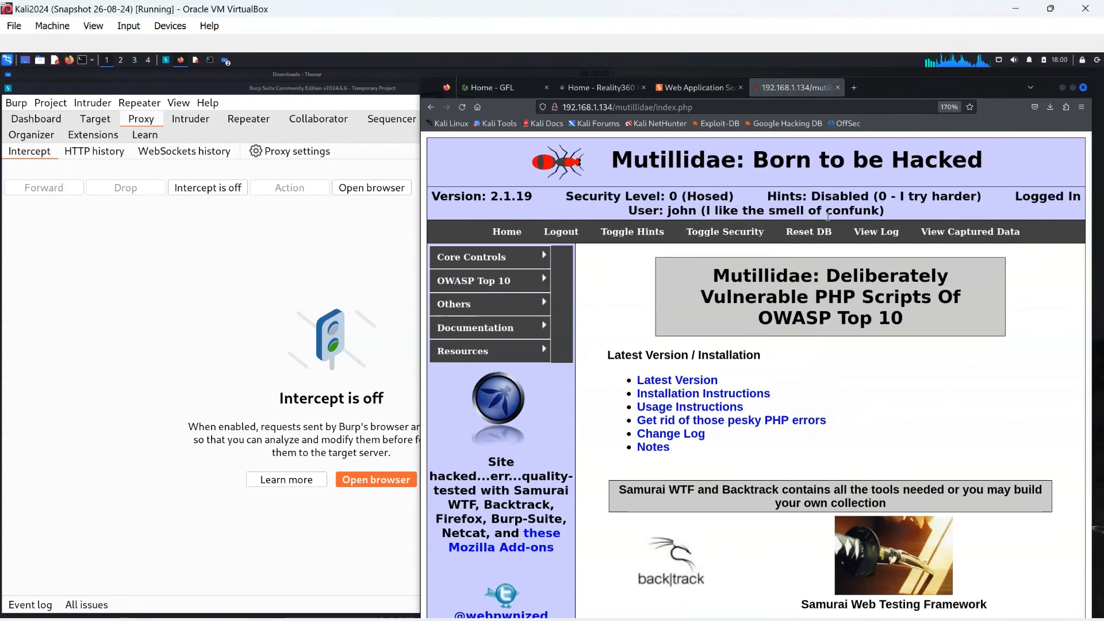